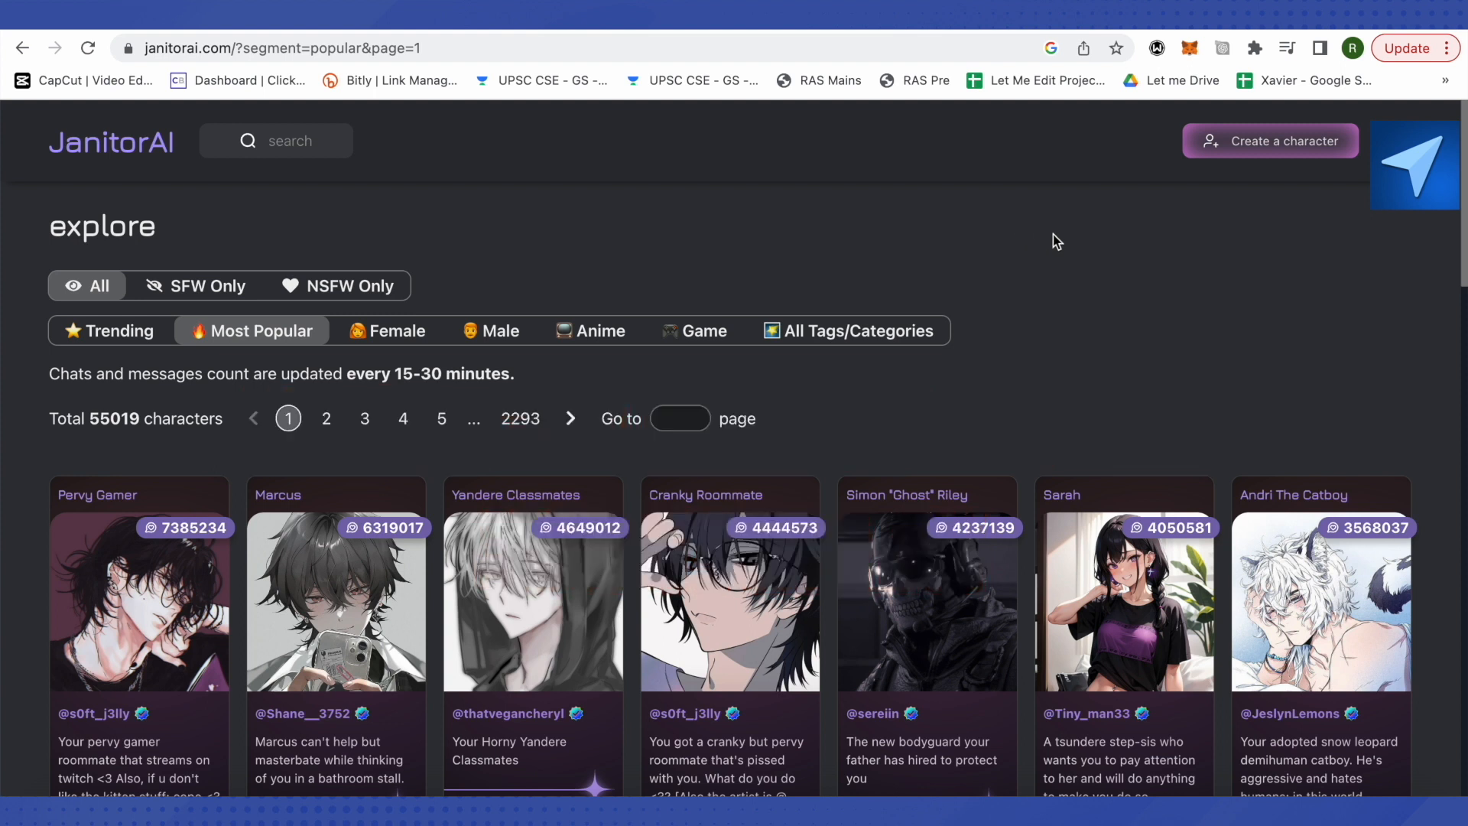
mouse_move(1267, 239)
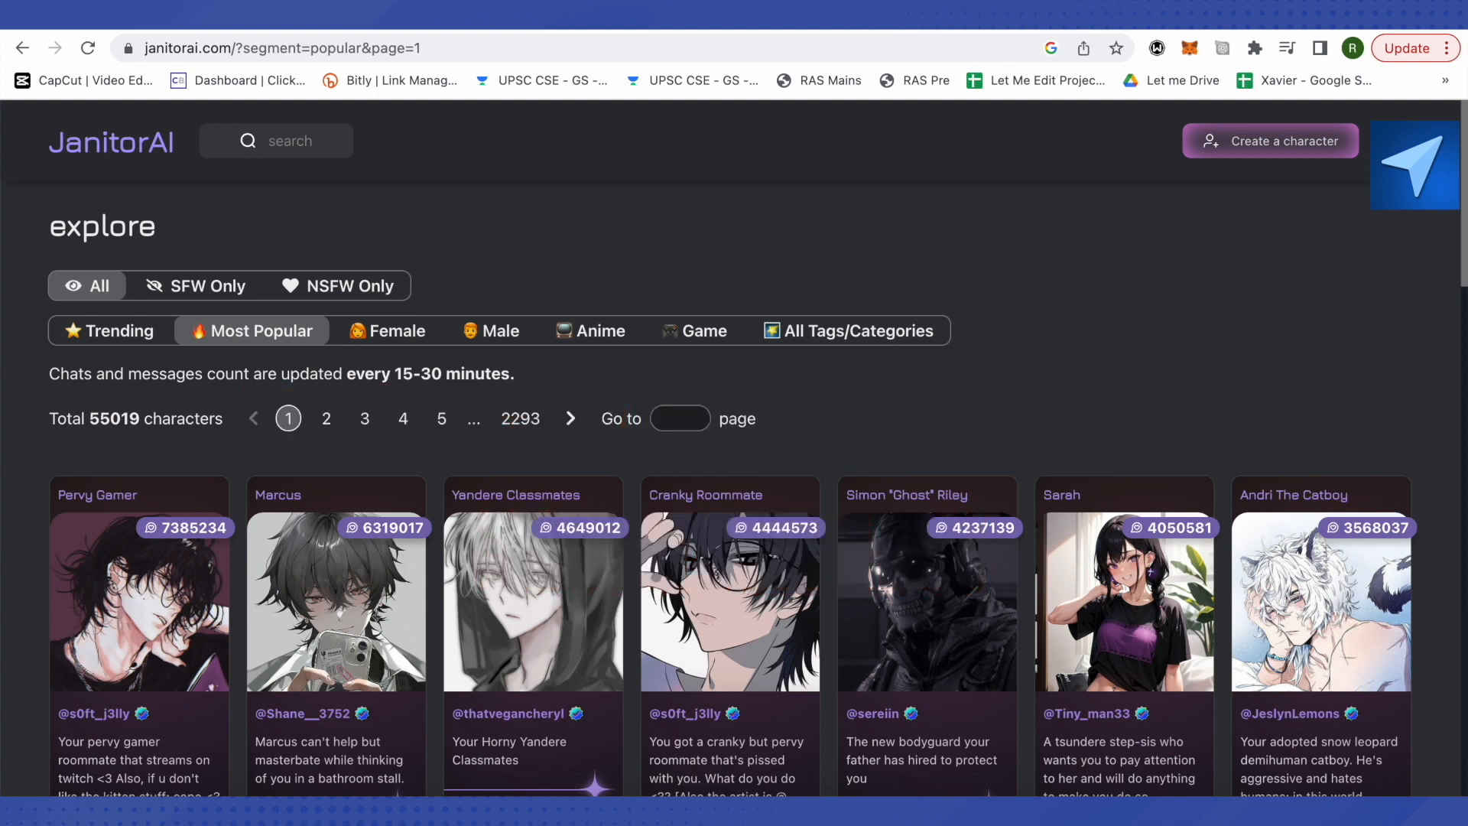
Step: Open the account dropdown from the profile avatar on the explore page
left_click(1413, 165)
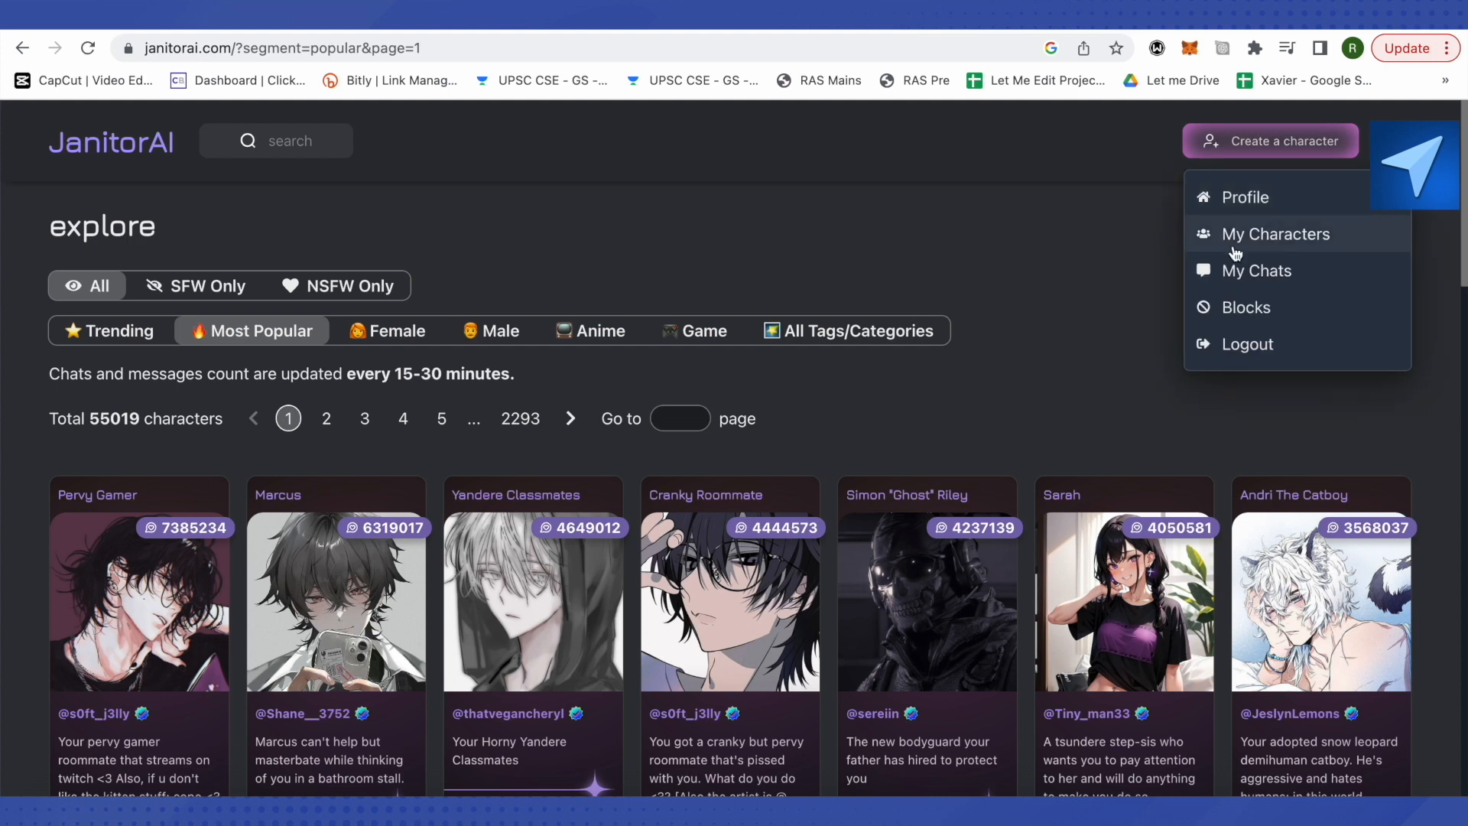
mouse_move(1040, 37)
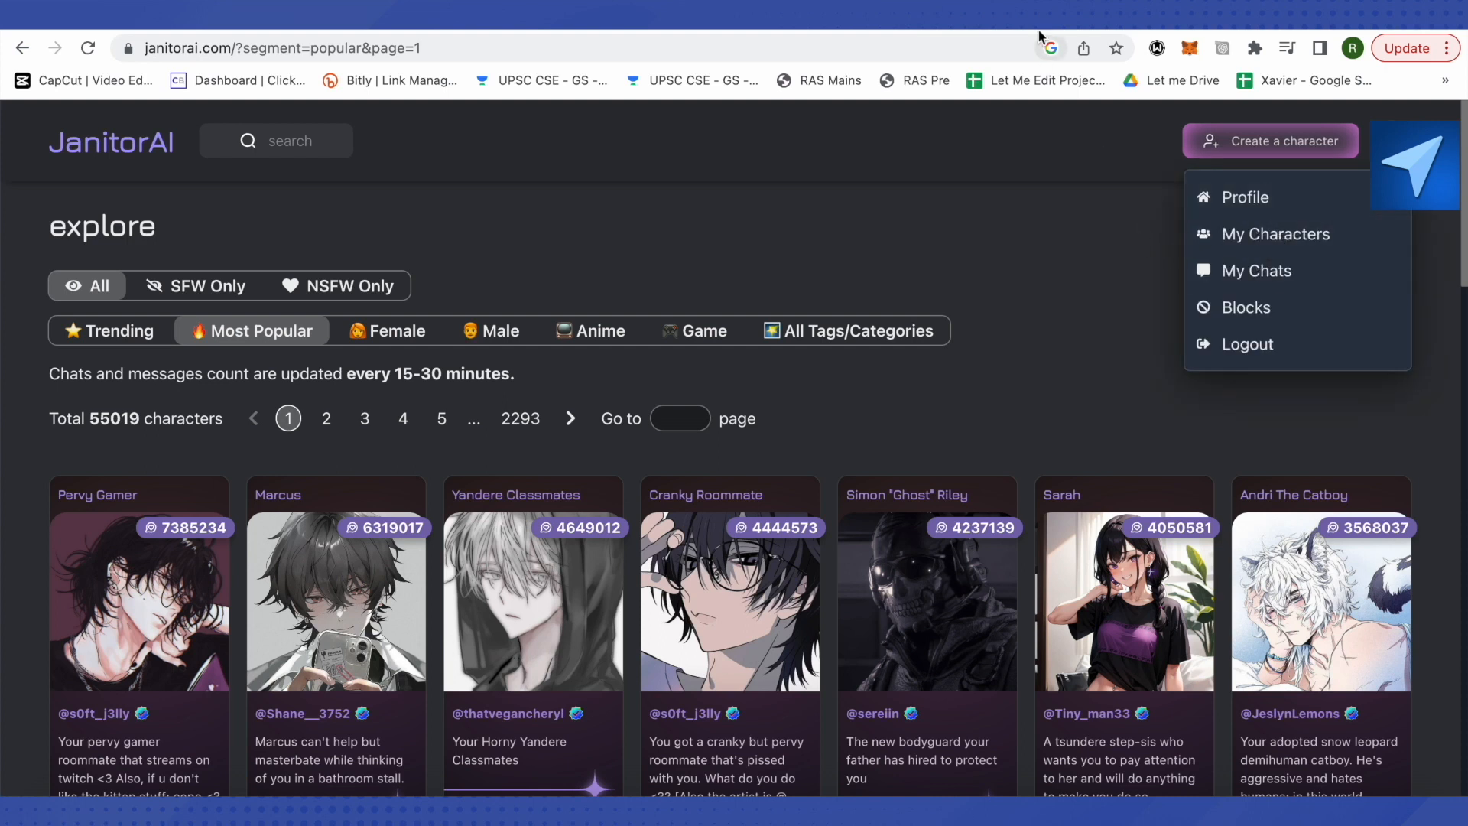
Step: Start a chat with Amazor from My Characters
left_click(1275, 233)
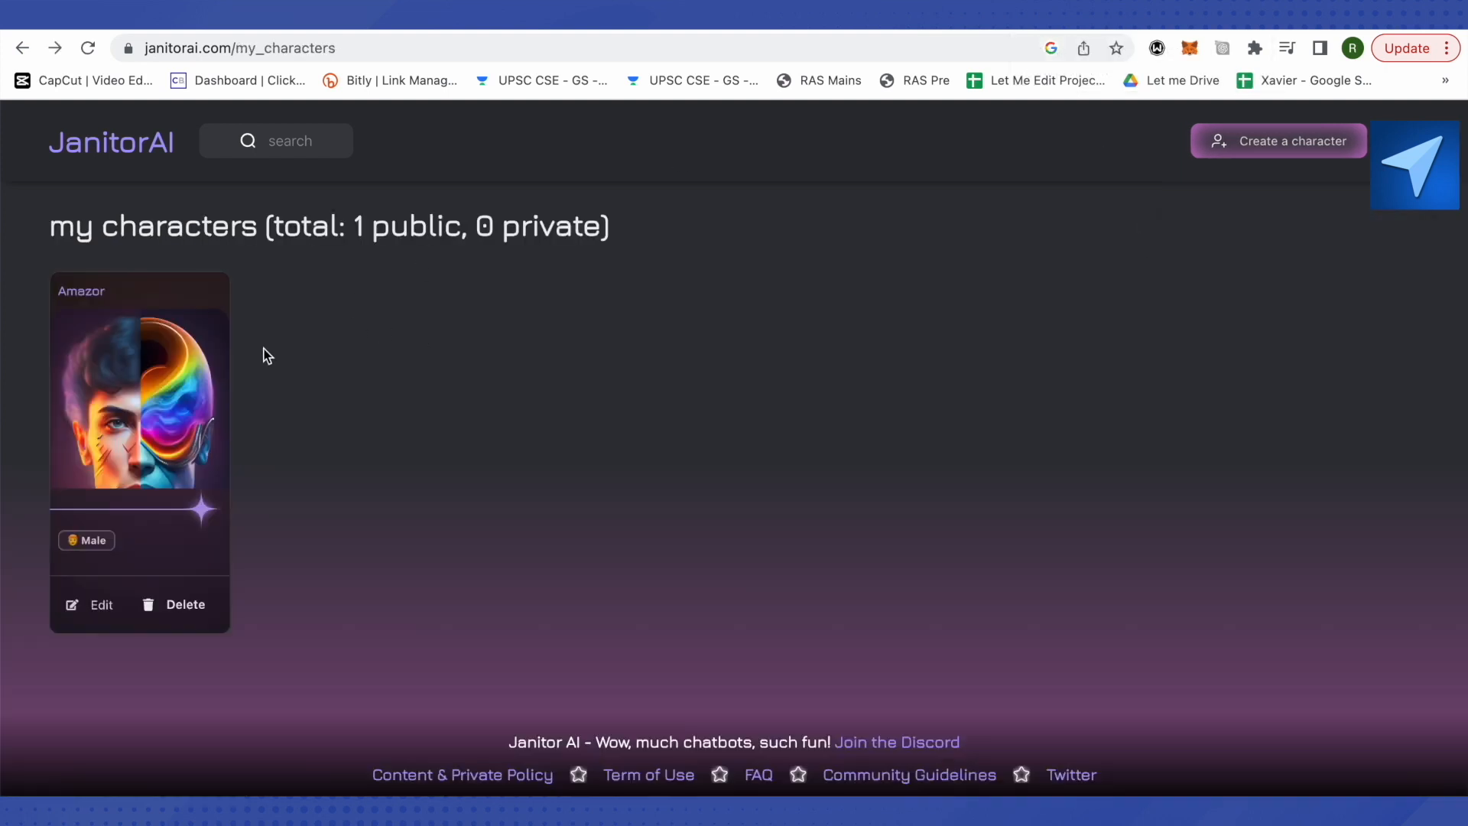
left_click(139, 403)
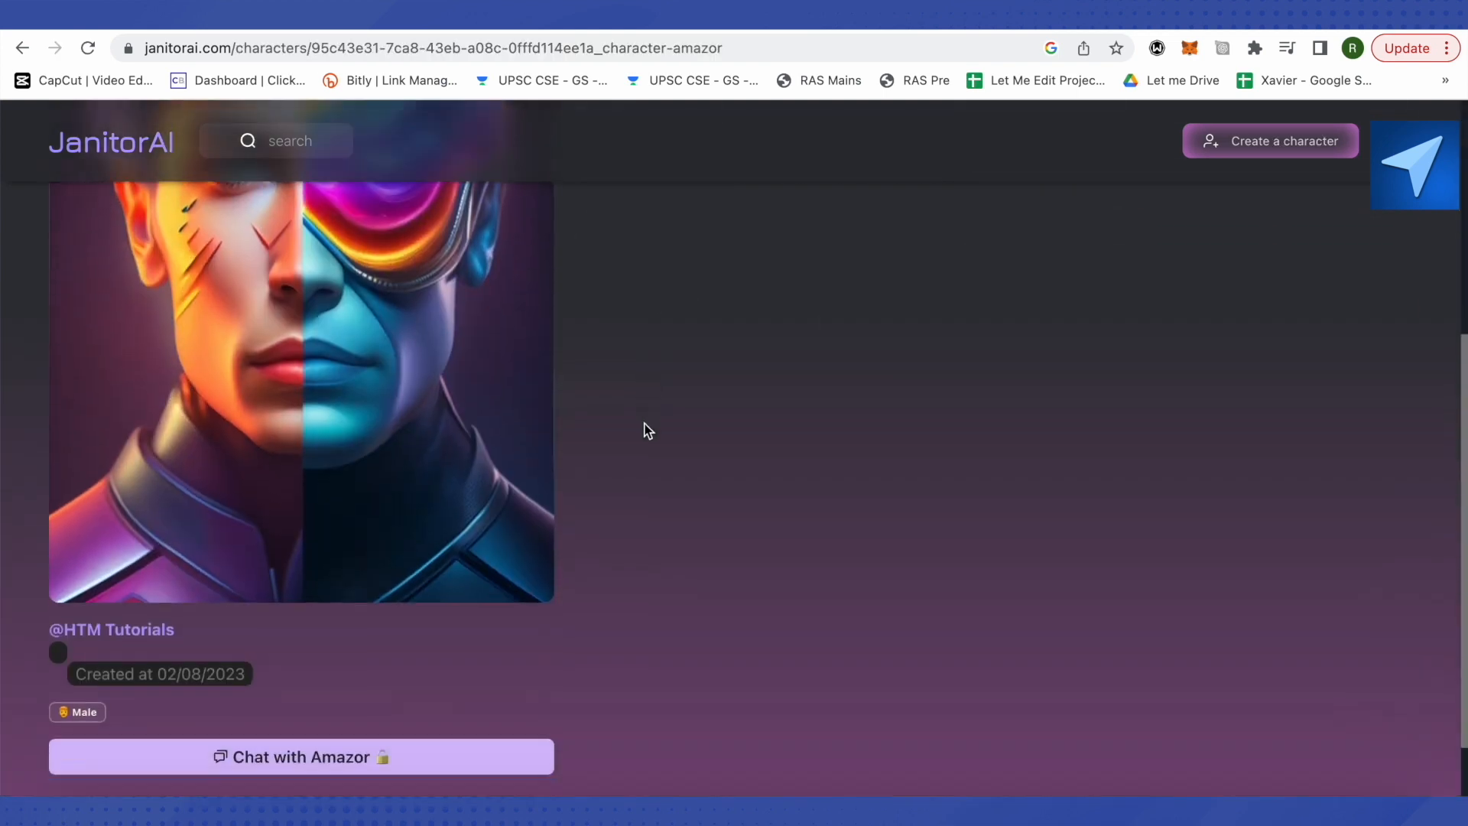
scroll("down", 3)
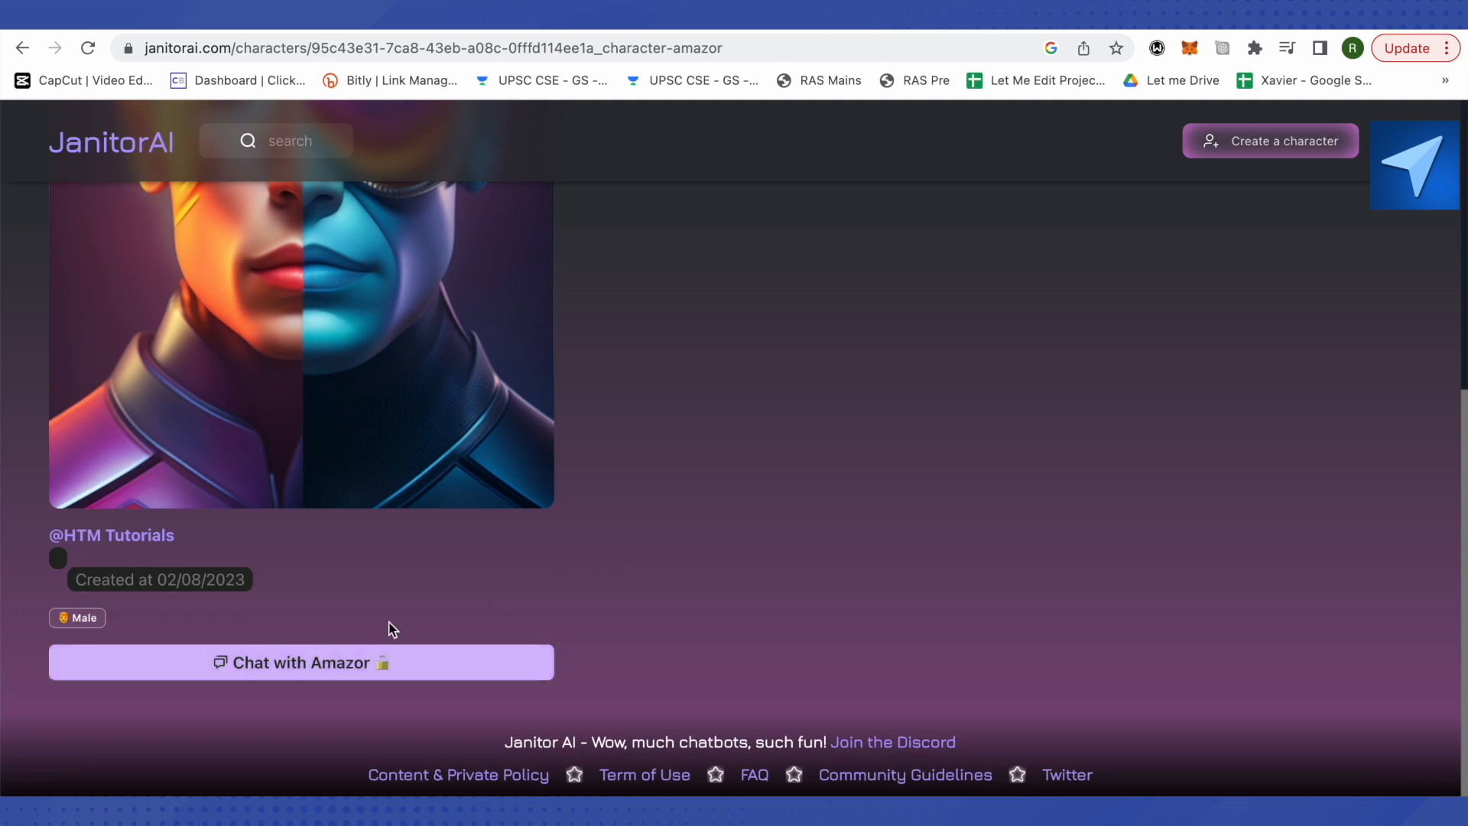
left_click(300, 662)
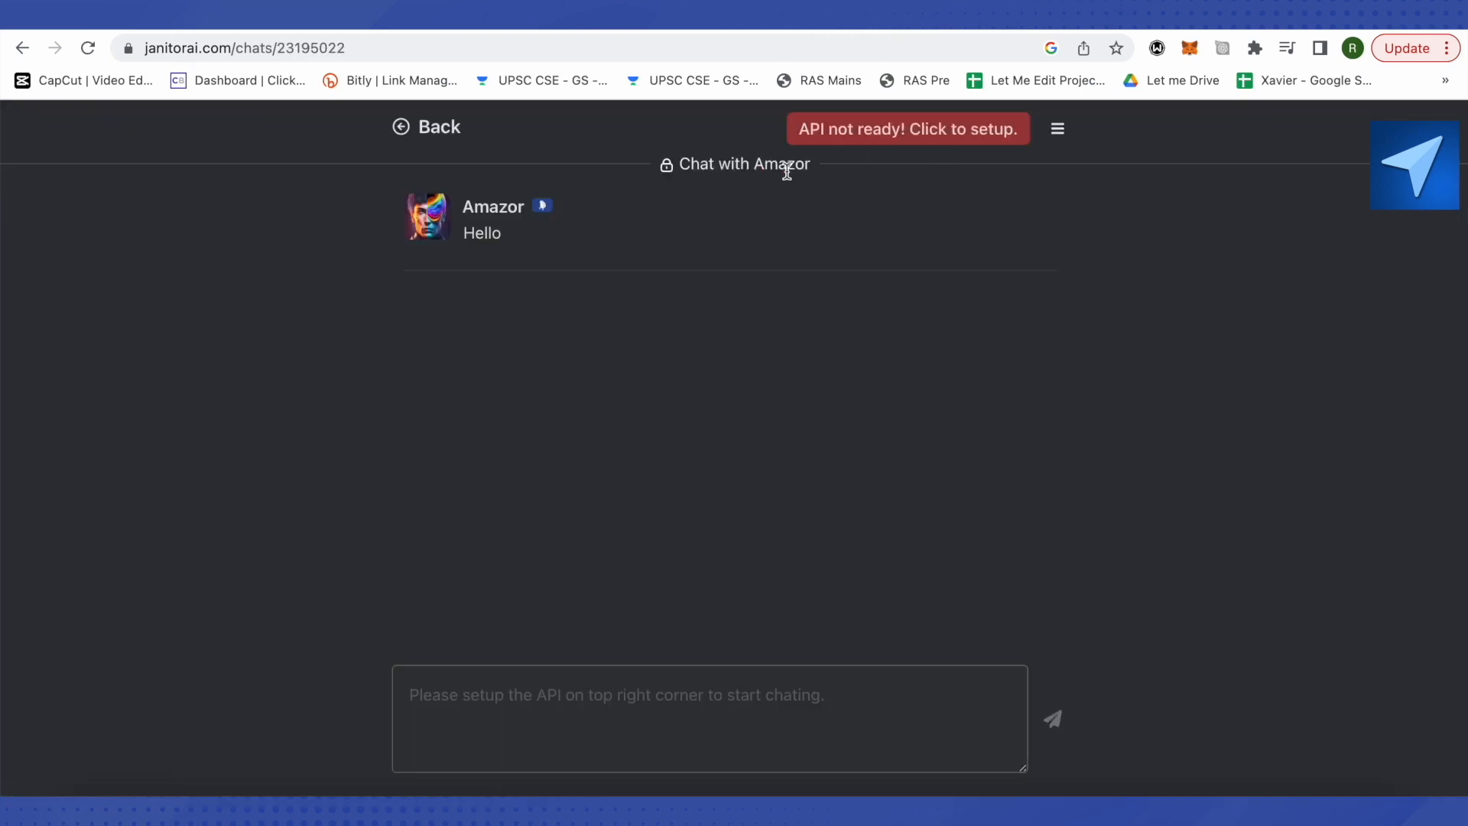
mouse_move(981, 163)
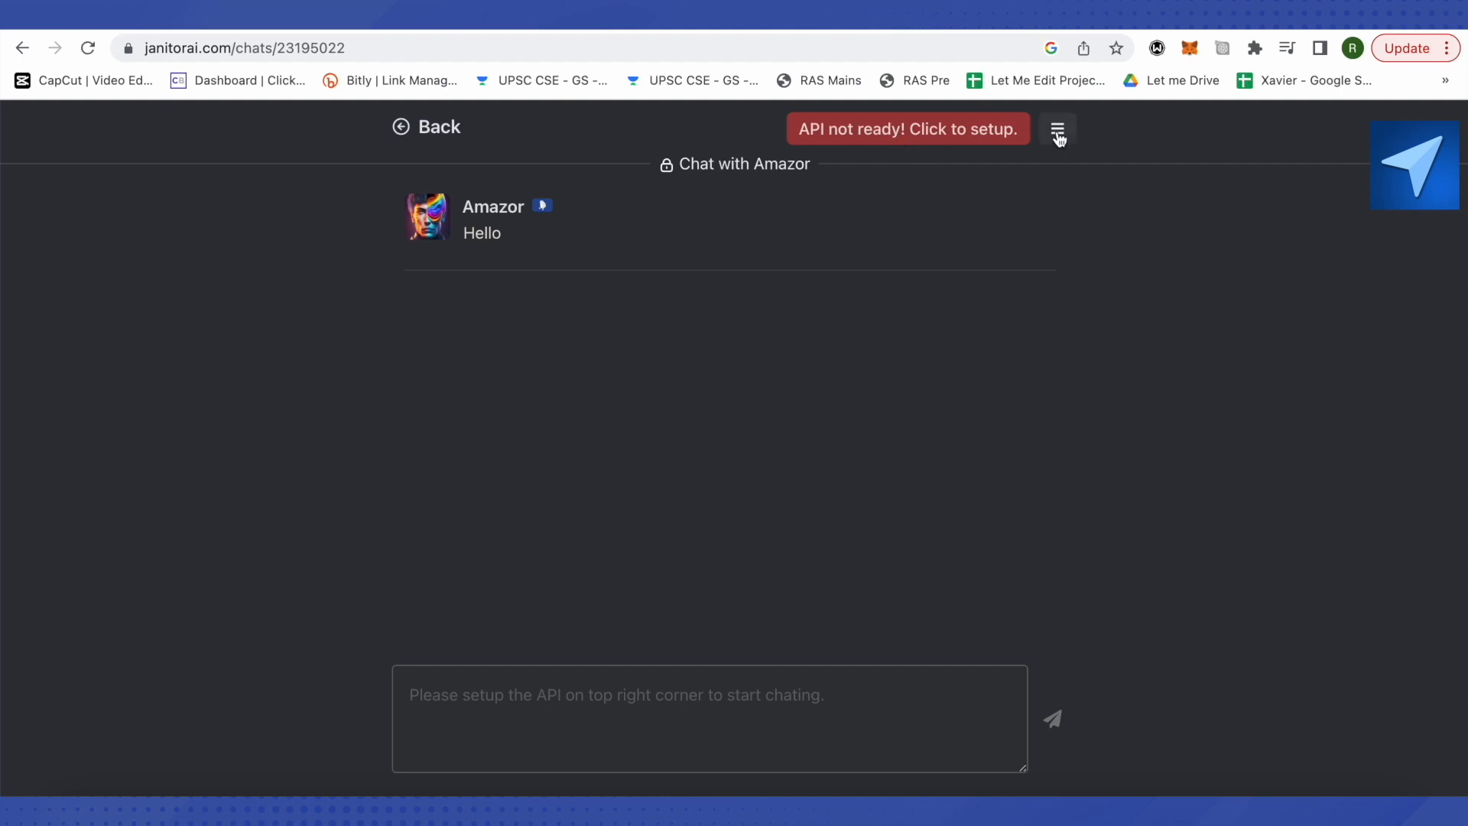
Step: Set the chat's API to OpenAI with the gpt-3.5-turbo model
left_click(1057, 129)
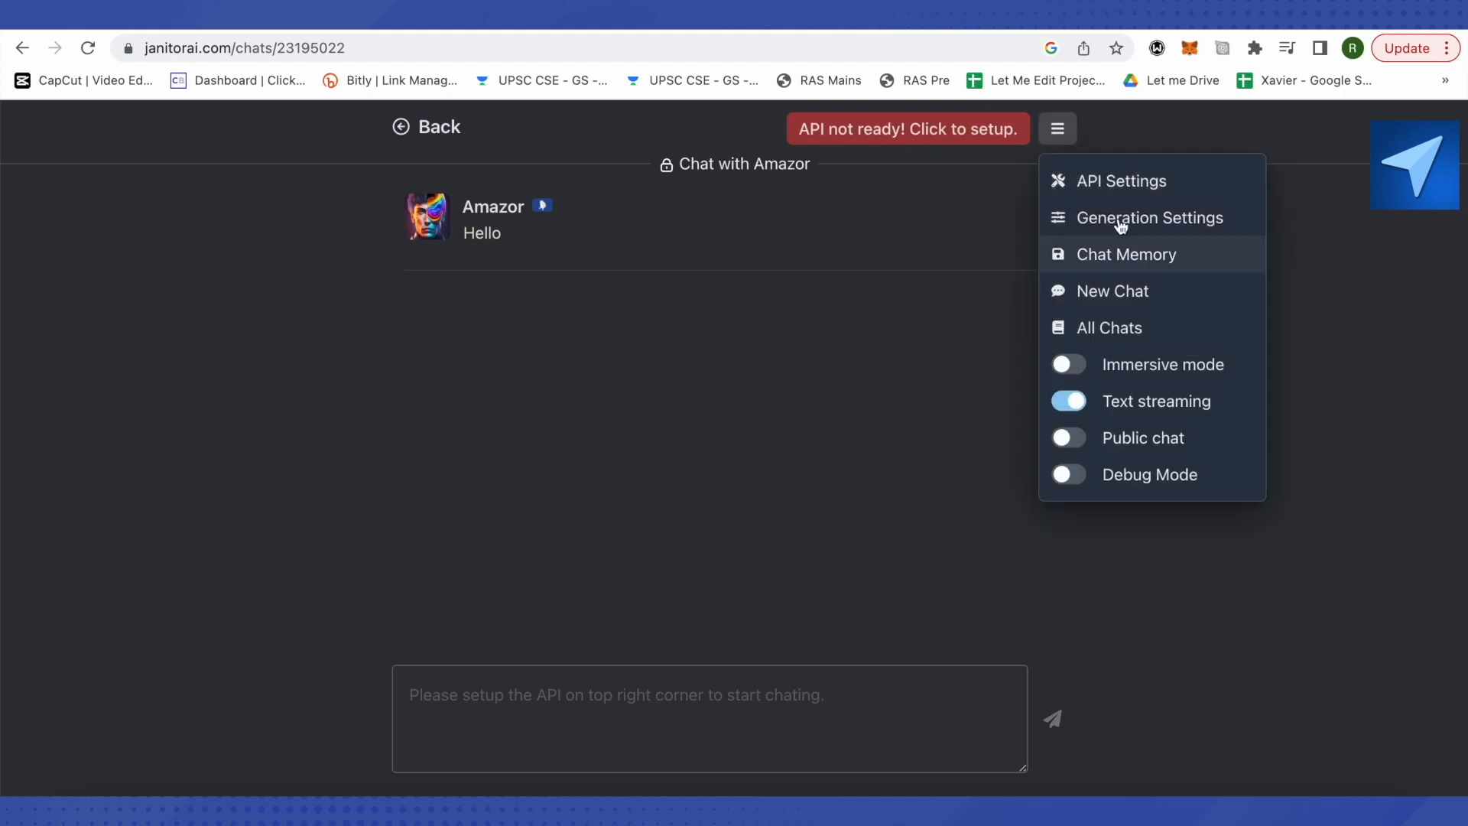
mouse_move(1120, 180)
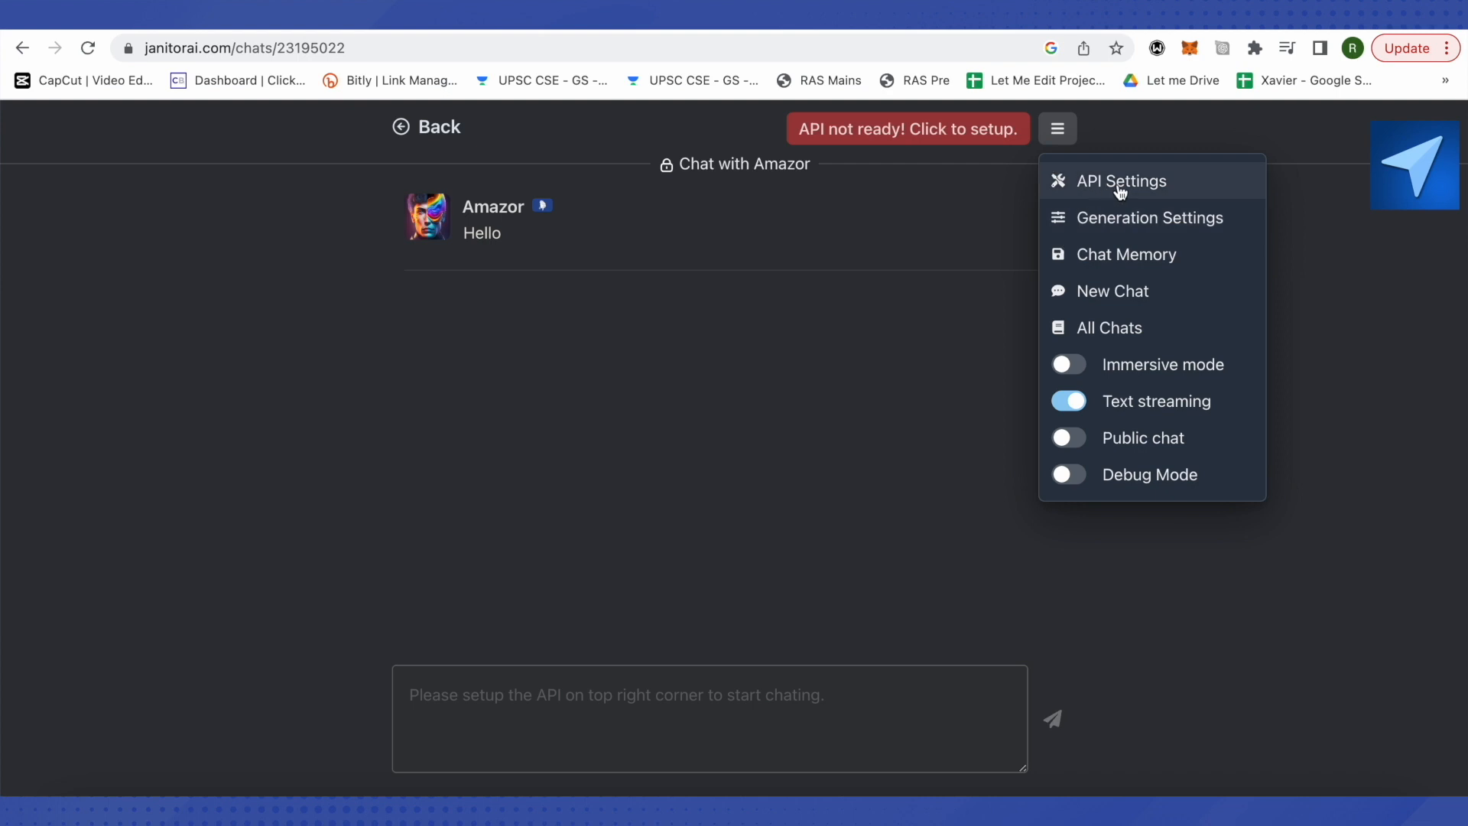
left_click(1121, 180)
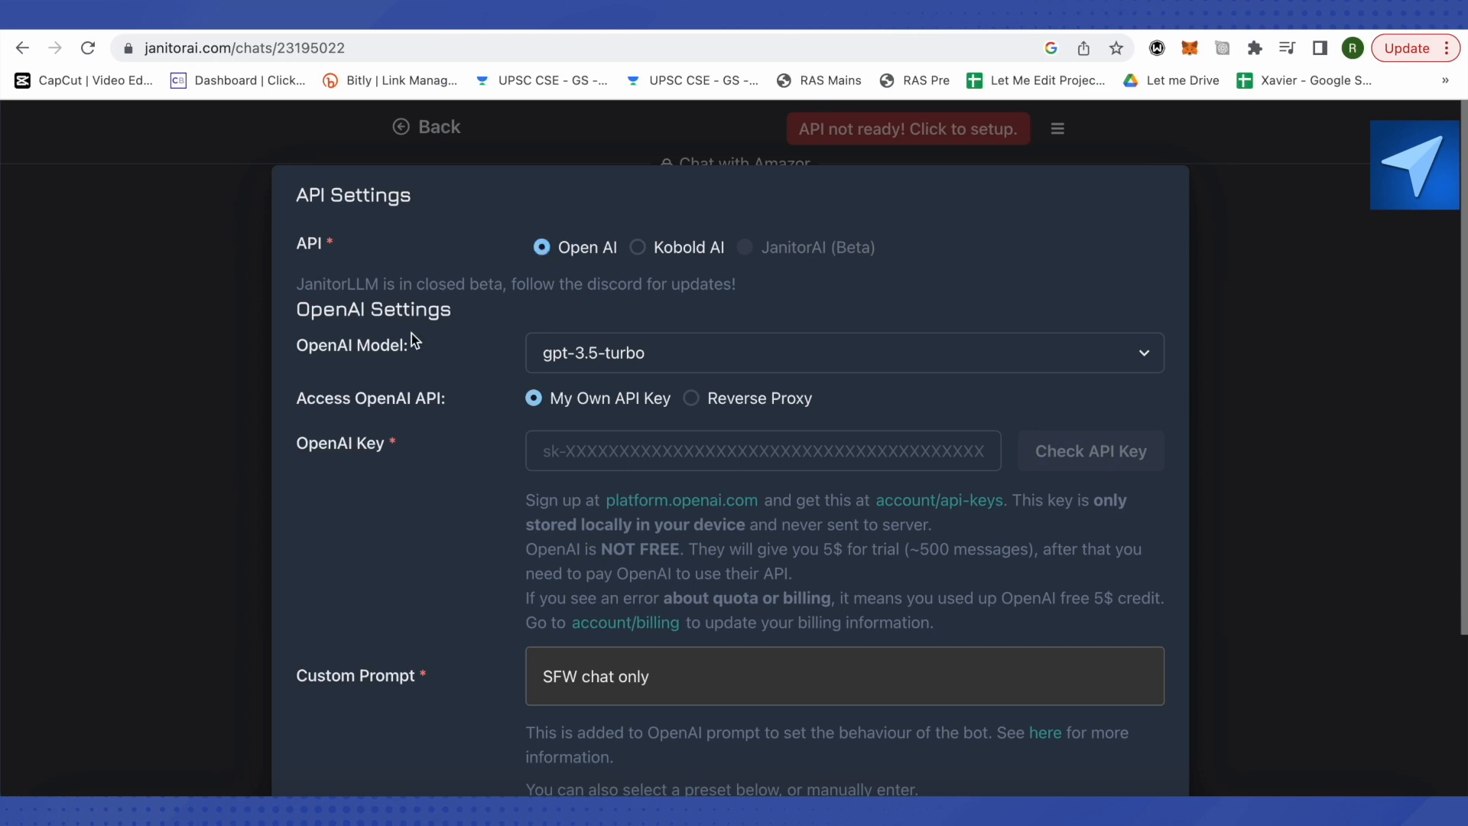
mouse_move(400, 371)
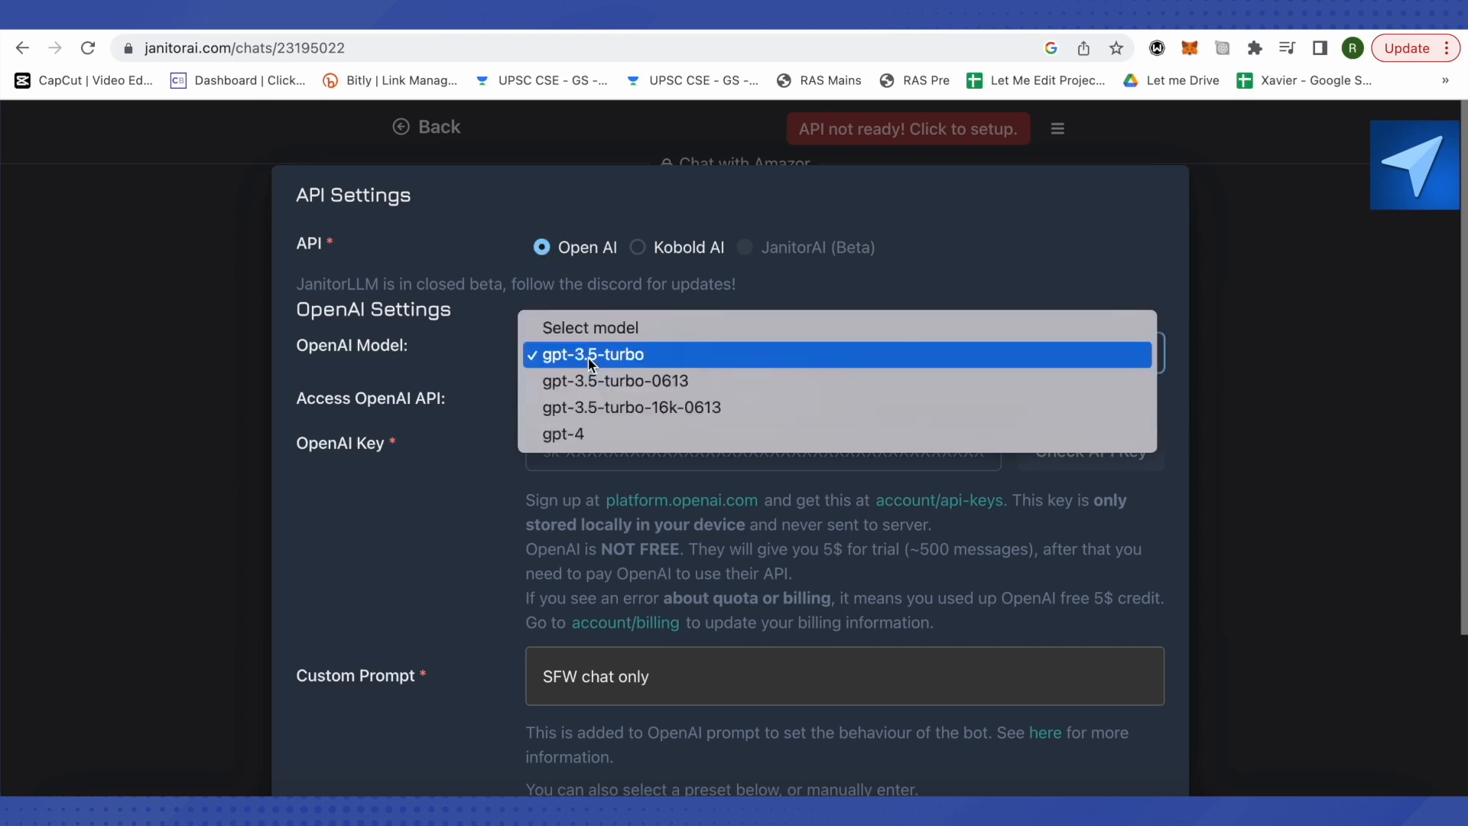
mouse_move(562, 363)
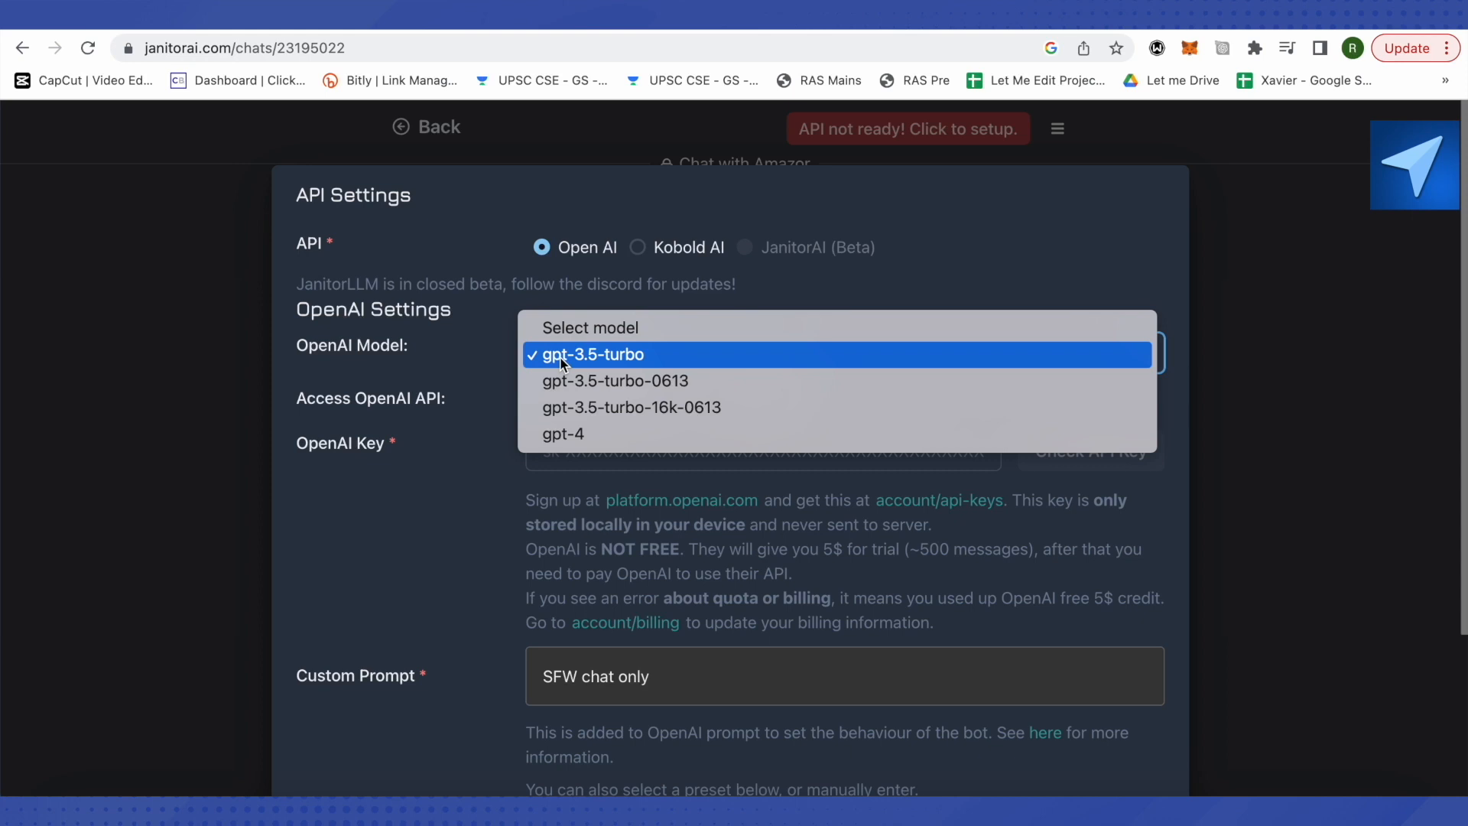
left_click(592, 354)
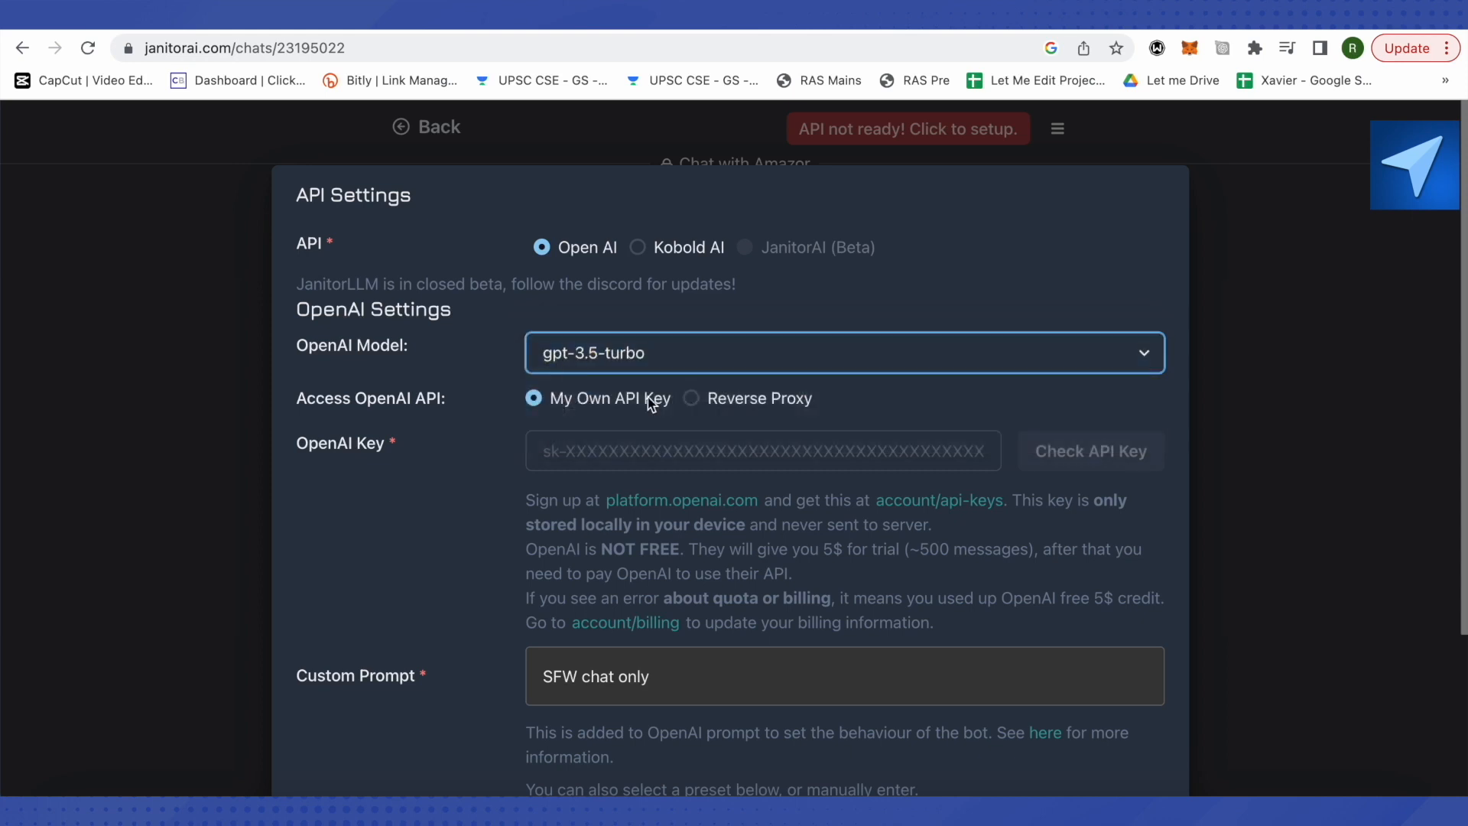
mouse_move(1280, 272)
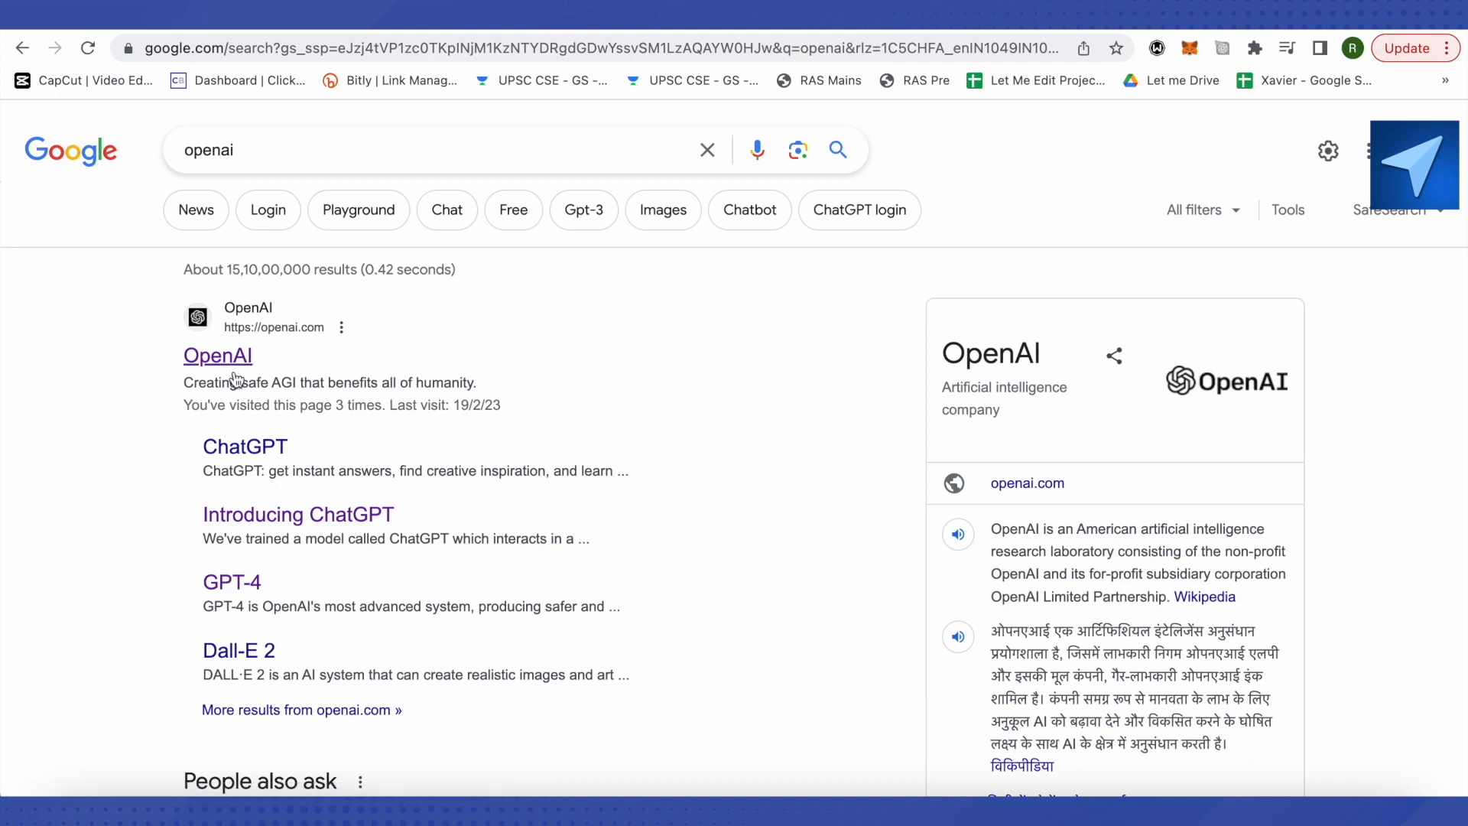
mouse_move(166, 311)
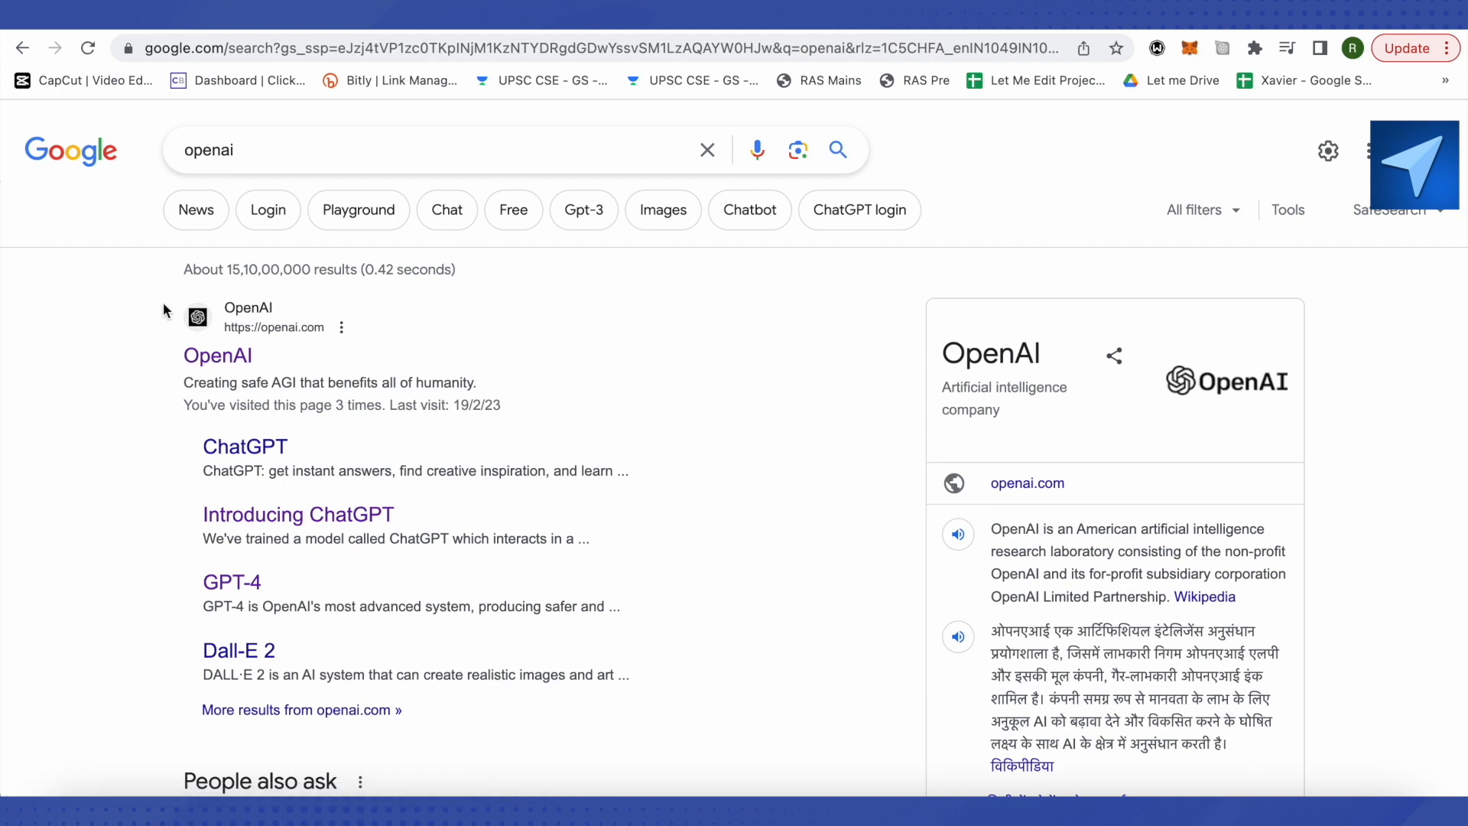
mouse_move(408, 333)
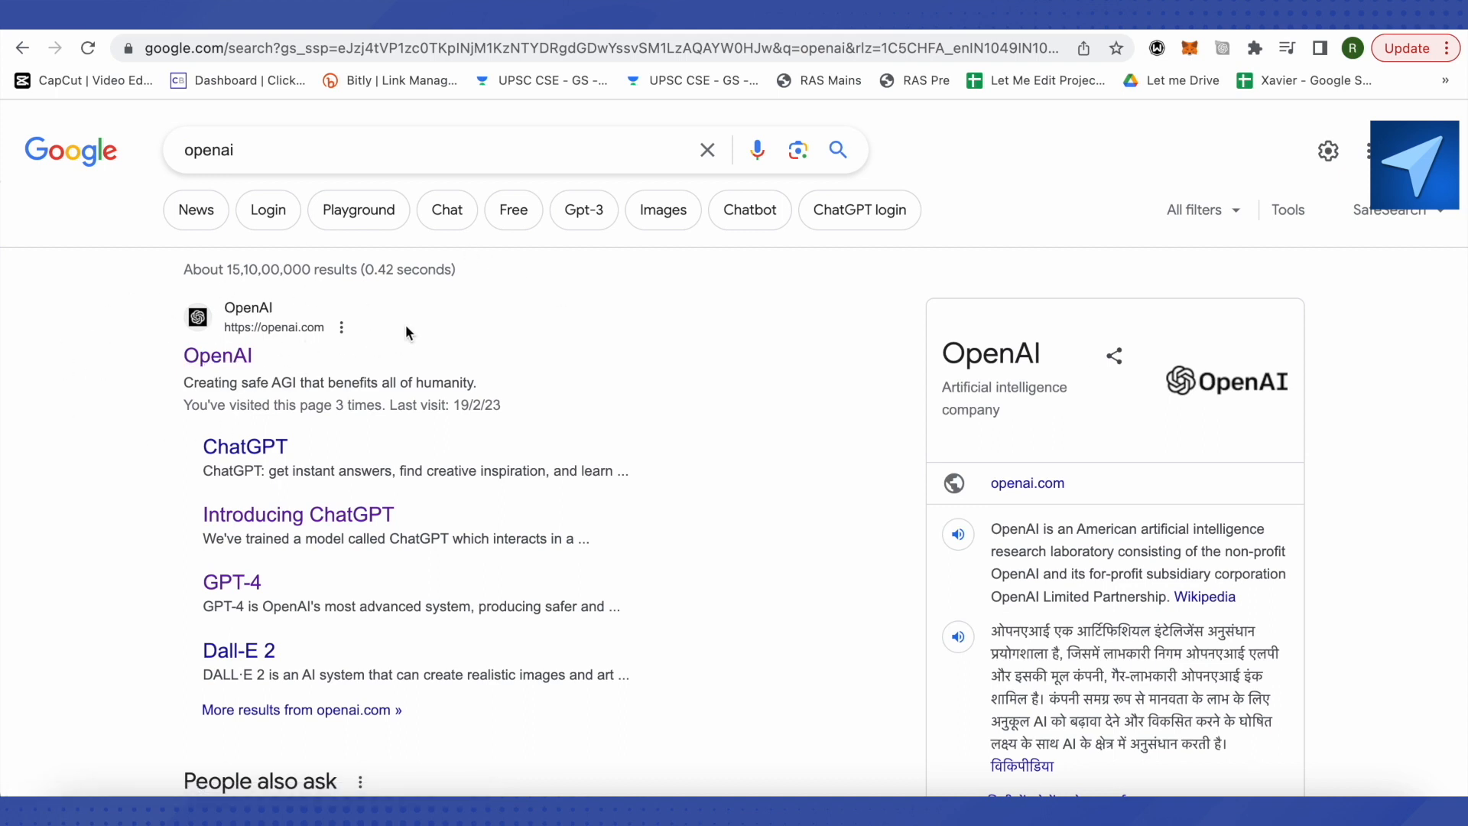
Step: Follow the OpenAI result from the Google 'openai' search
left_click(217, 355)
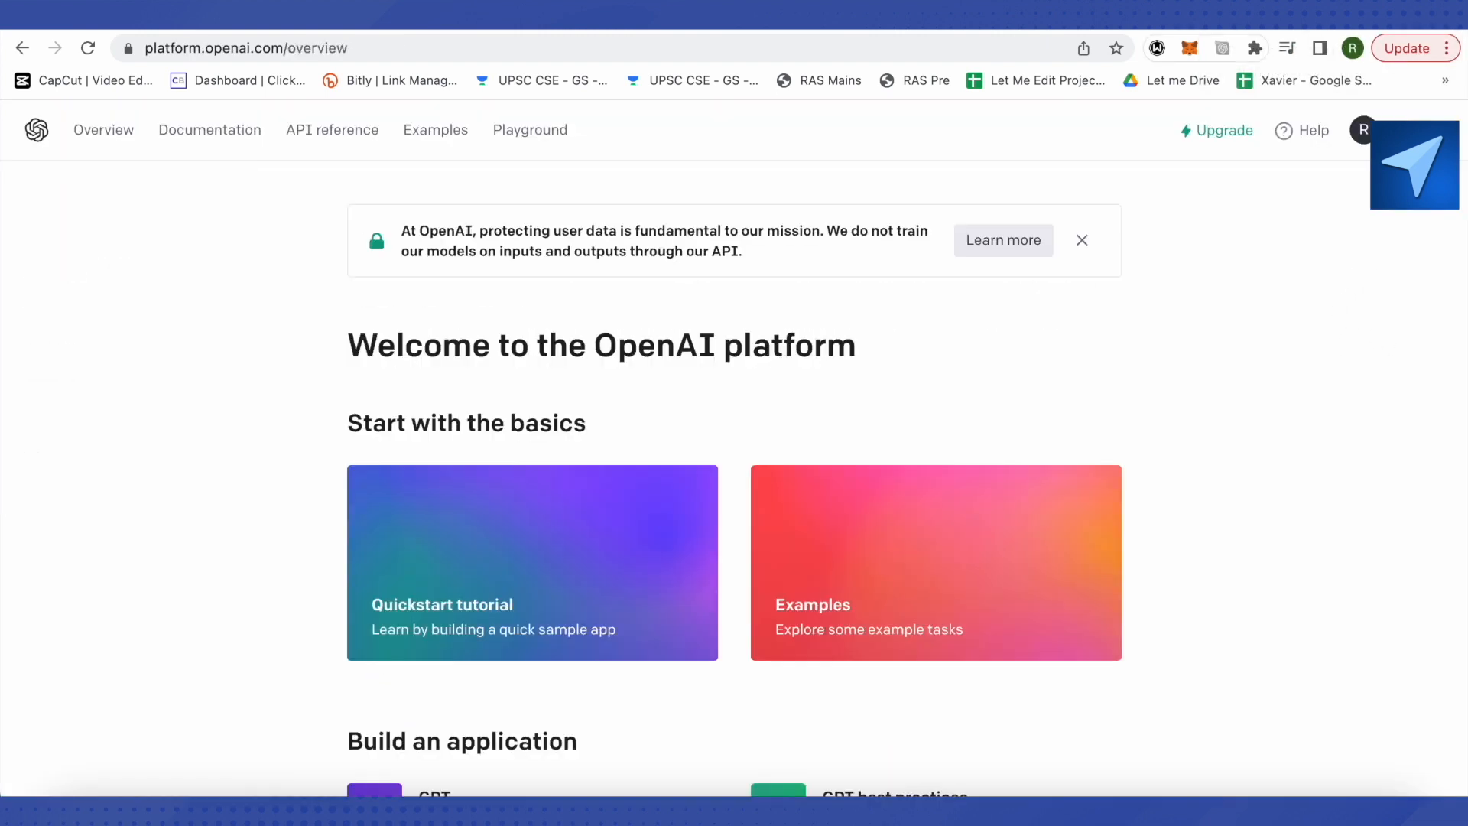
Step: Go to View API keys from the OpenAI account menu
left_click(1364, 130)
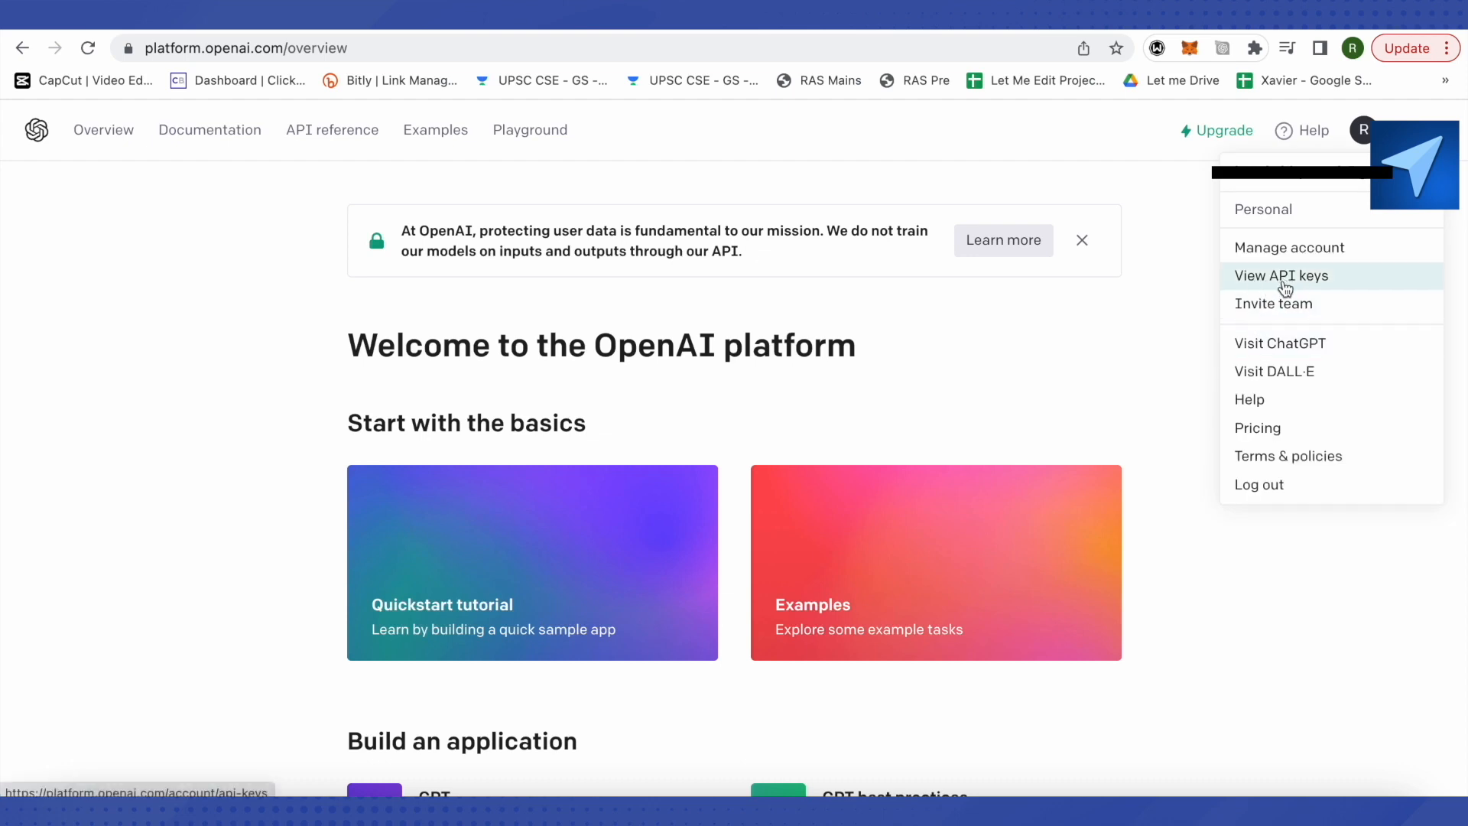
left_click(1281, 275)
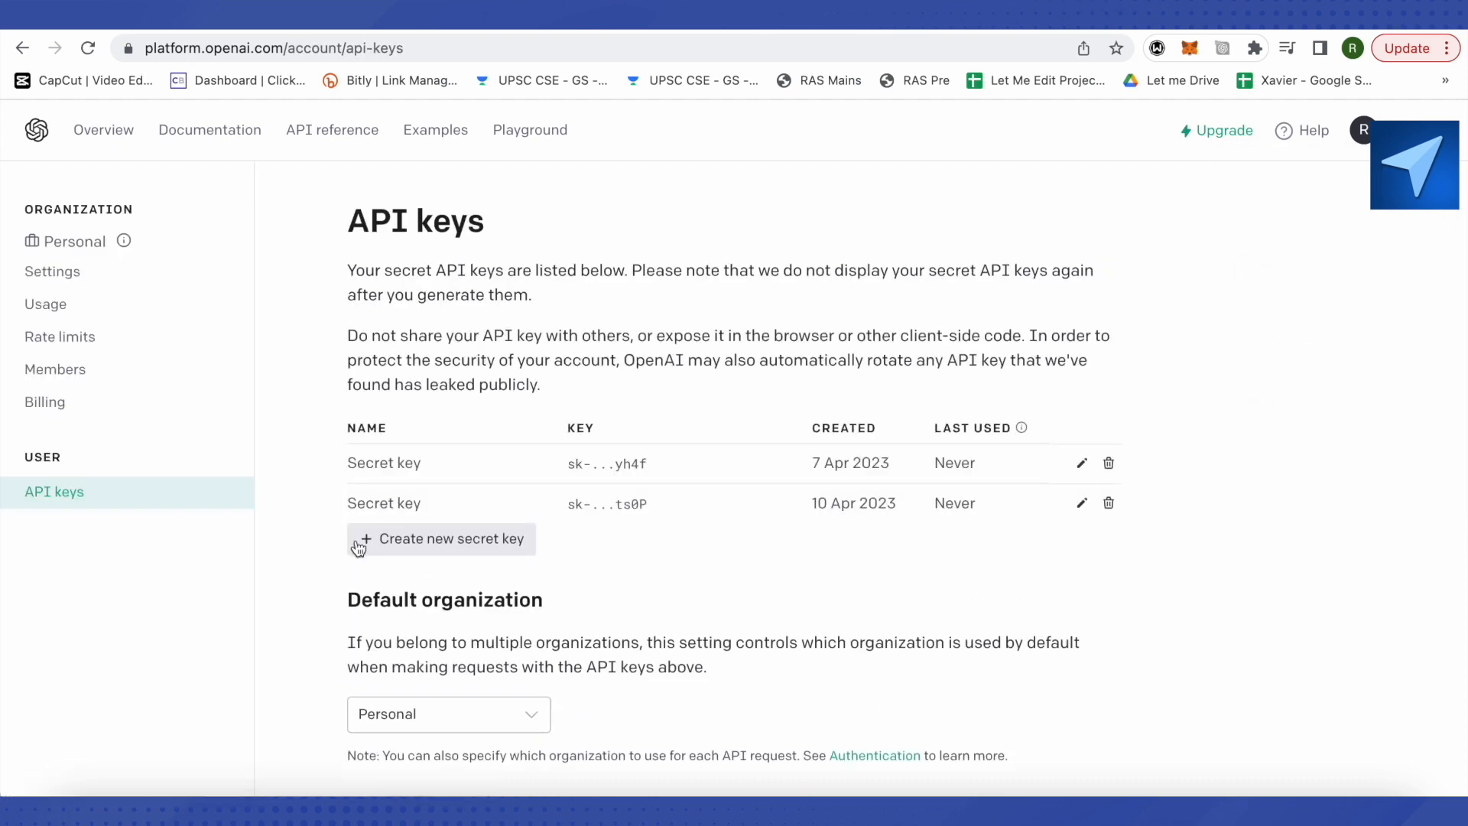
mouse_move(481, 563)
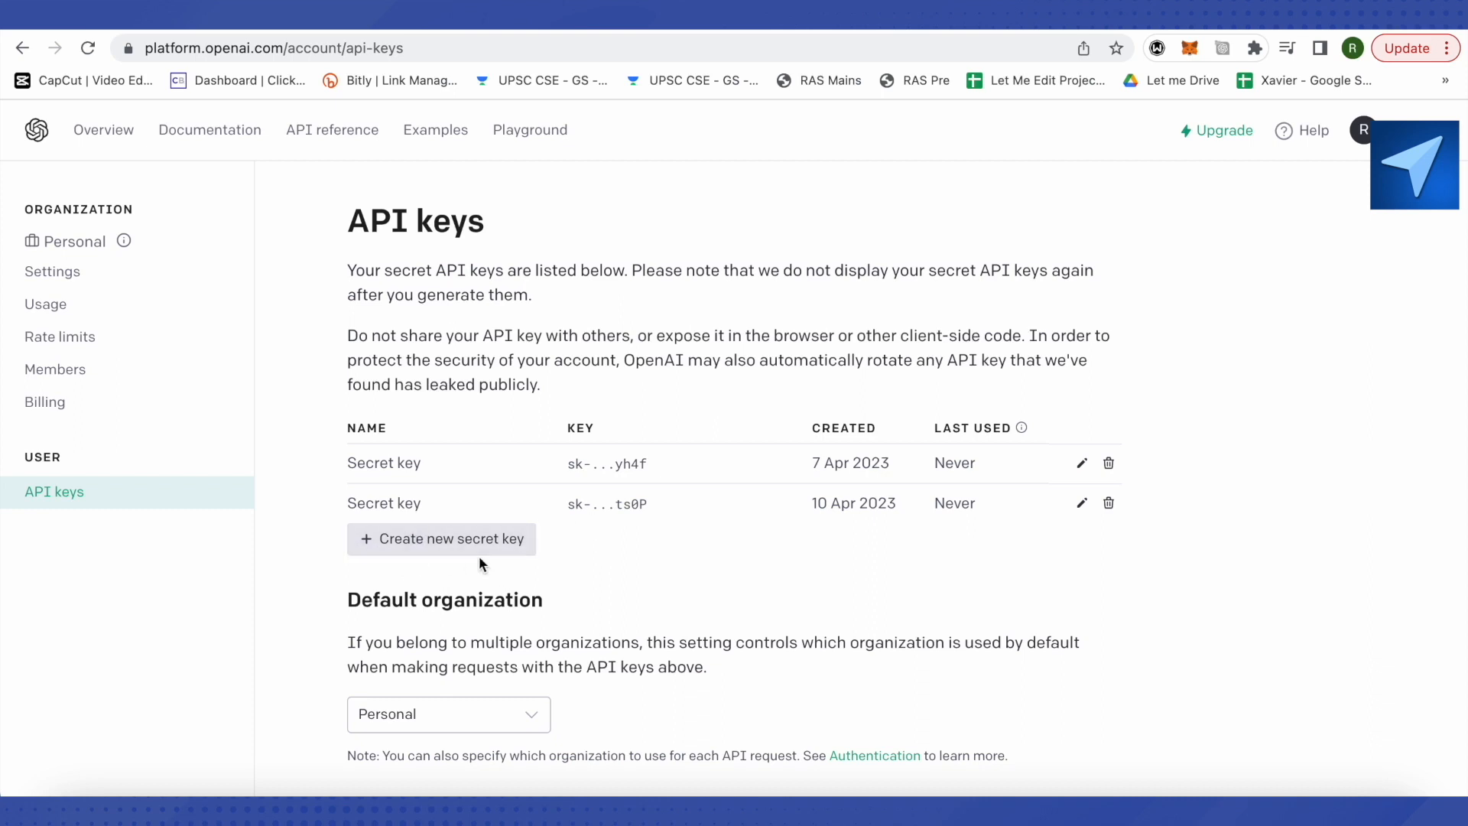
mouse_move(422, 551)
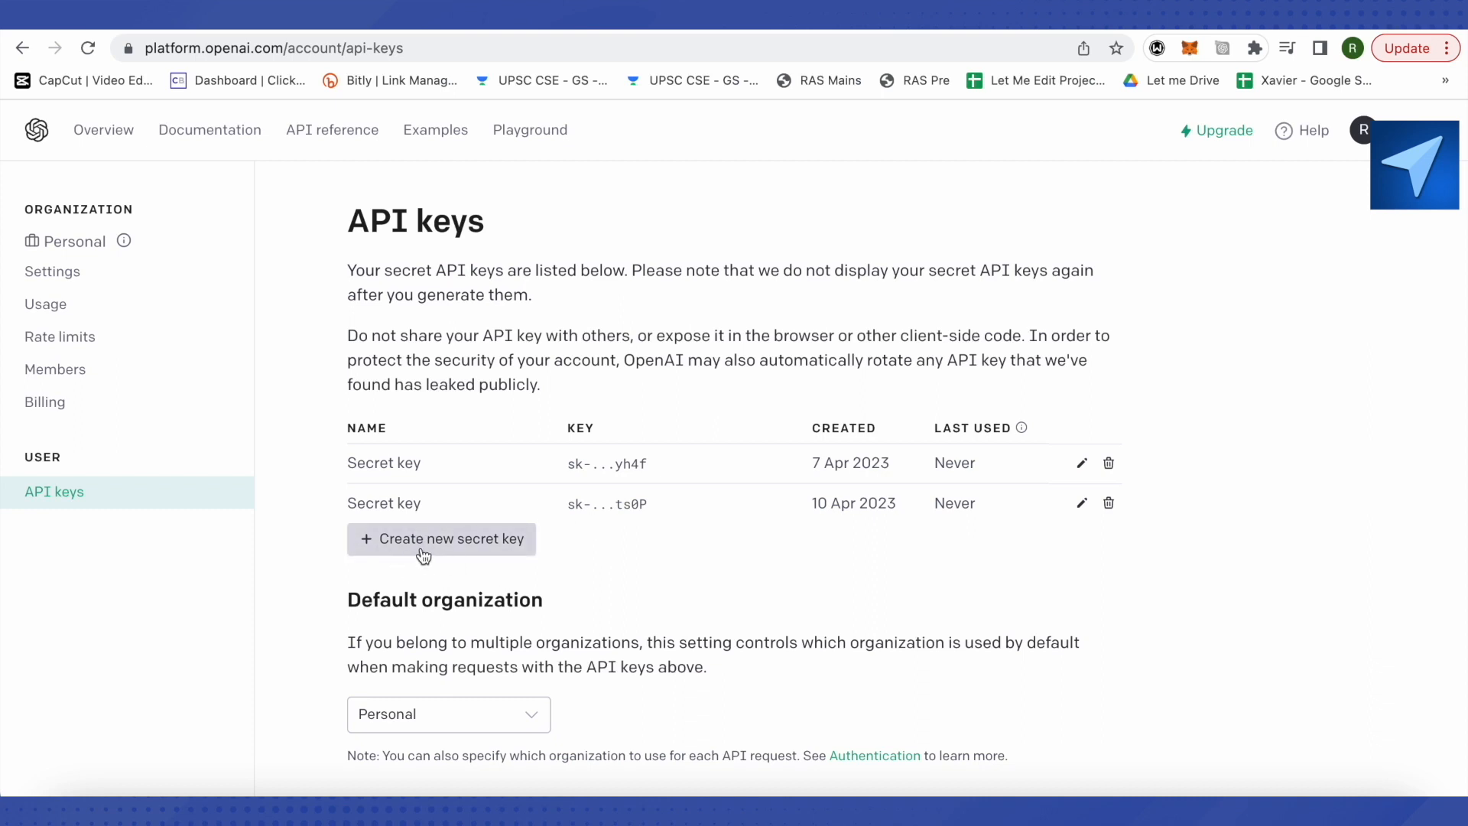
Step: Create an unnamed new OpenAI secret key
left_click(441, 538)
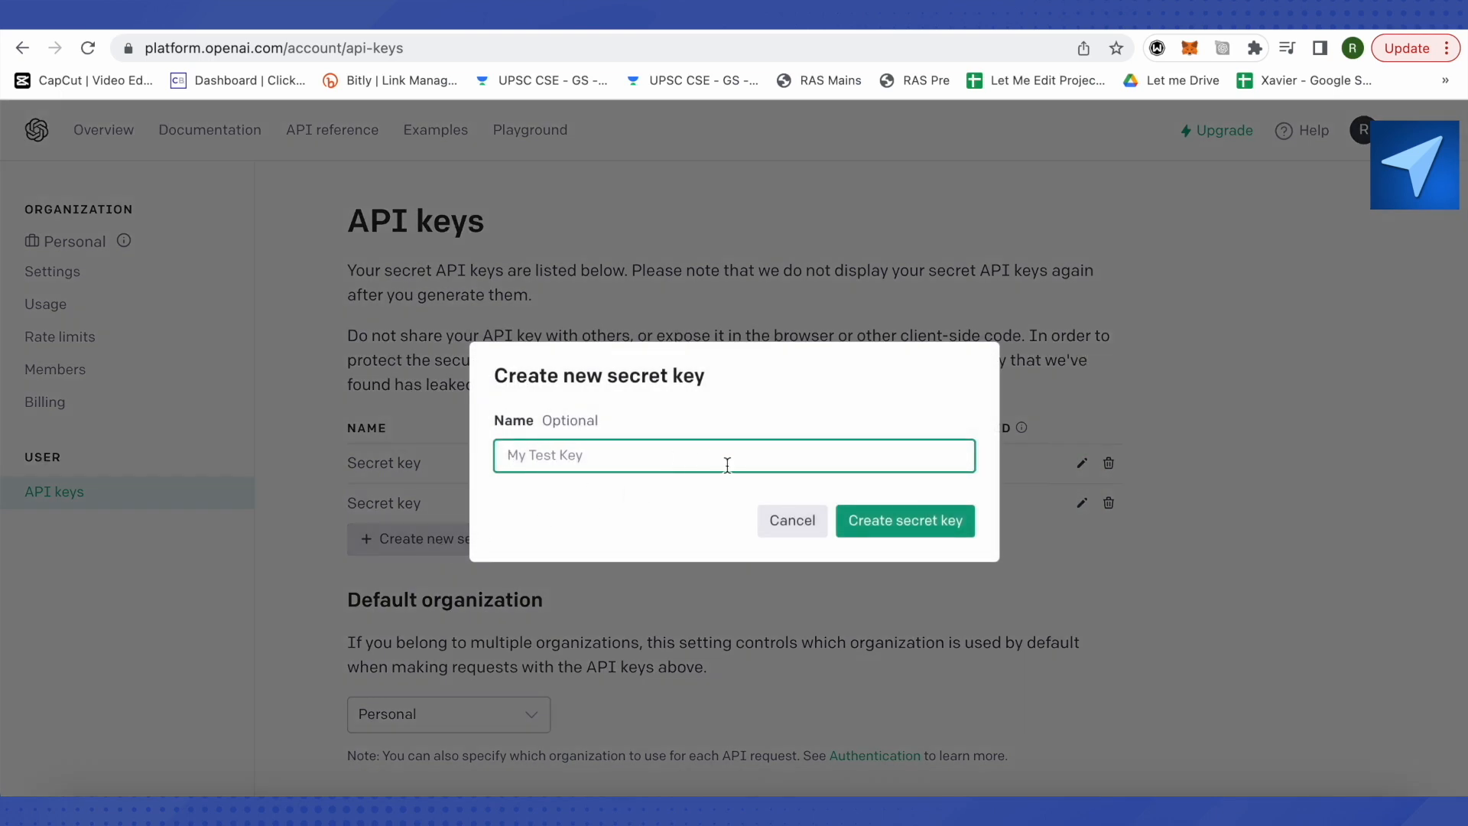
mouse_move(925, 542)
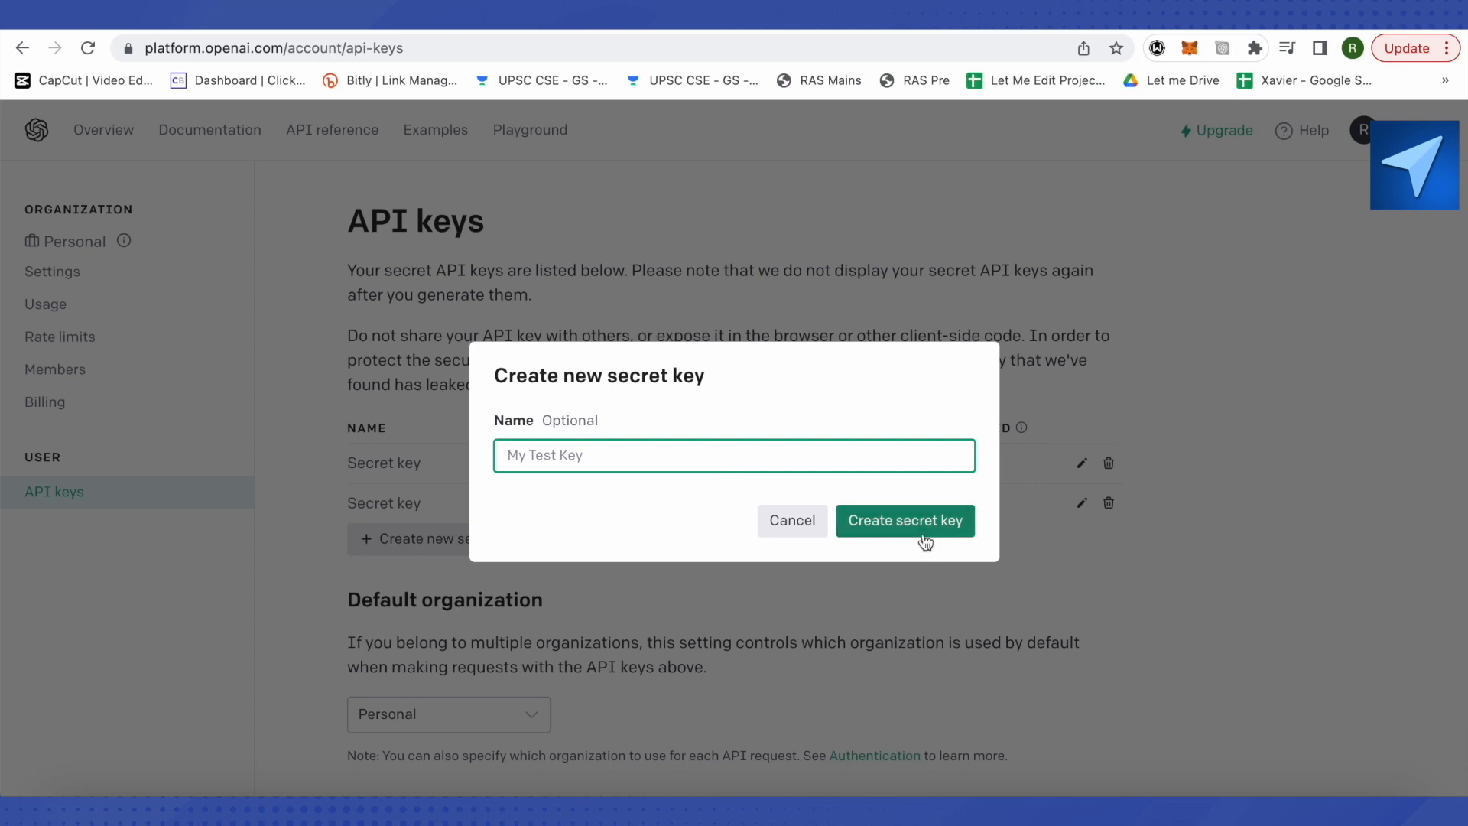
mouse_move(909, 525)
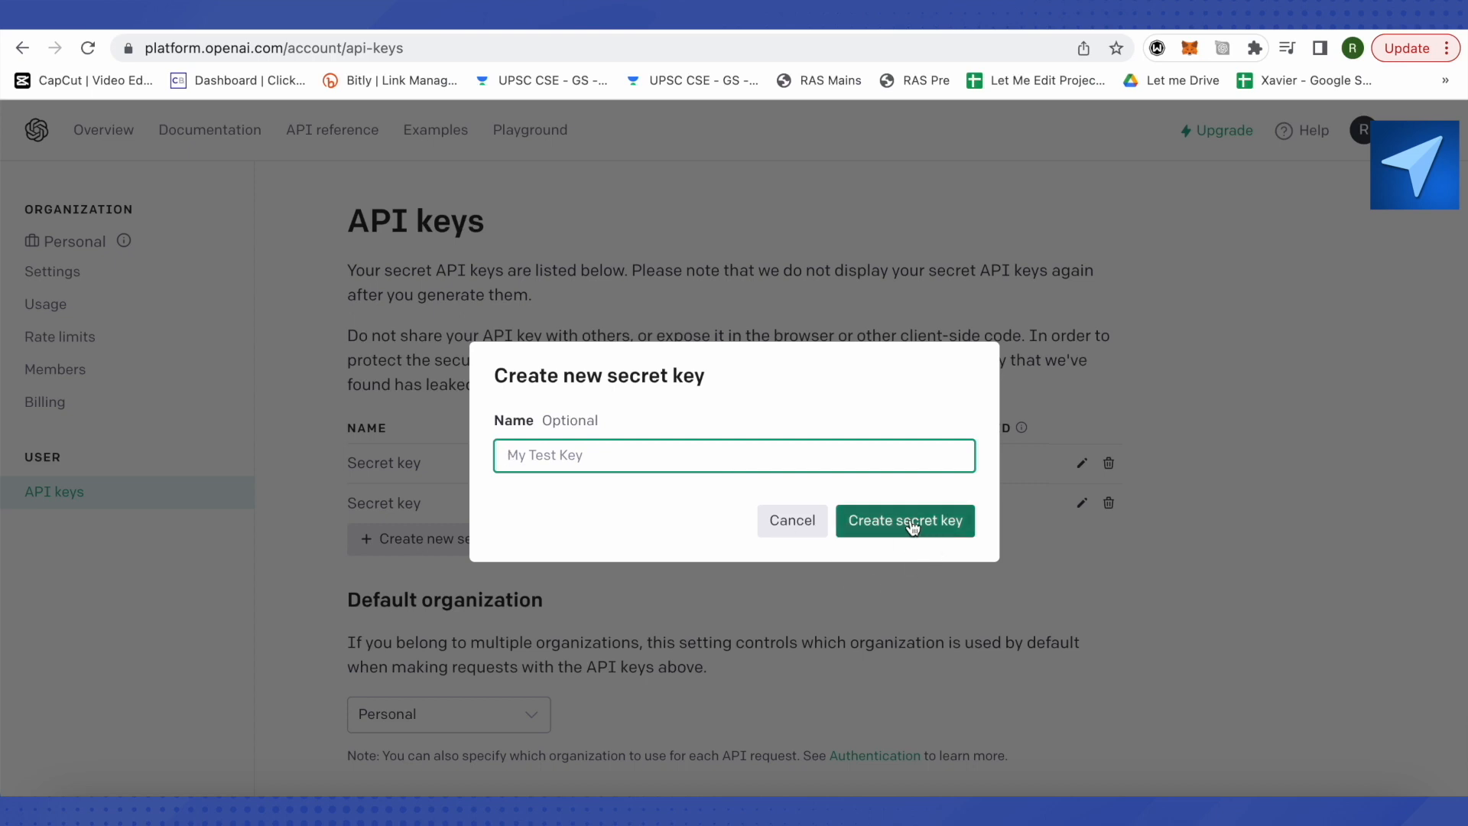
left_click(905, 521)
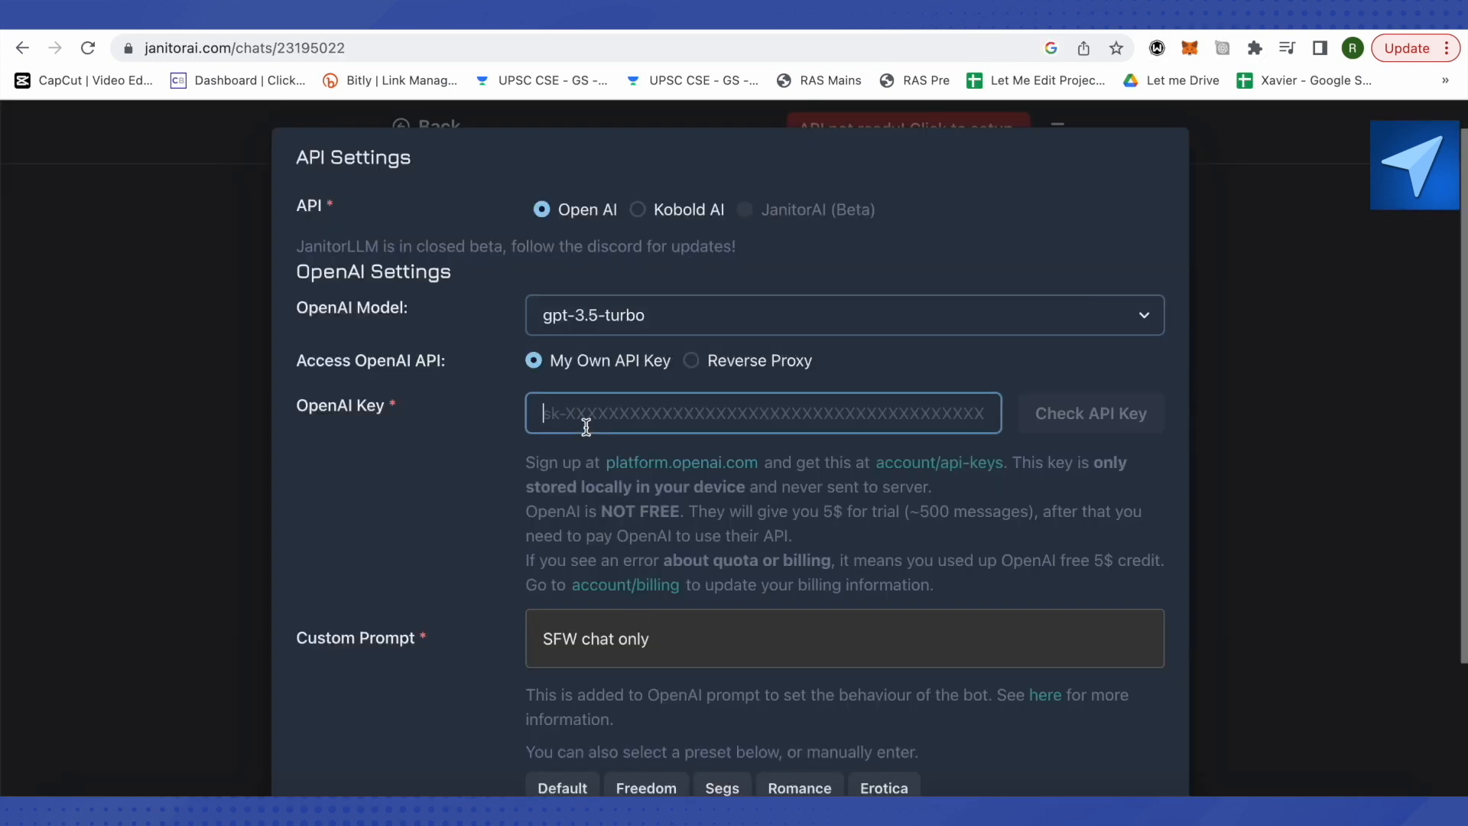
Step: Scroll through JanitorAI's API Settings and click into the empty OpenAI Key field
scroll("down", 3)
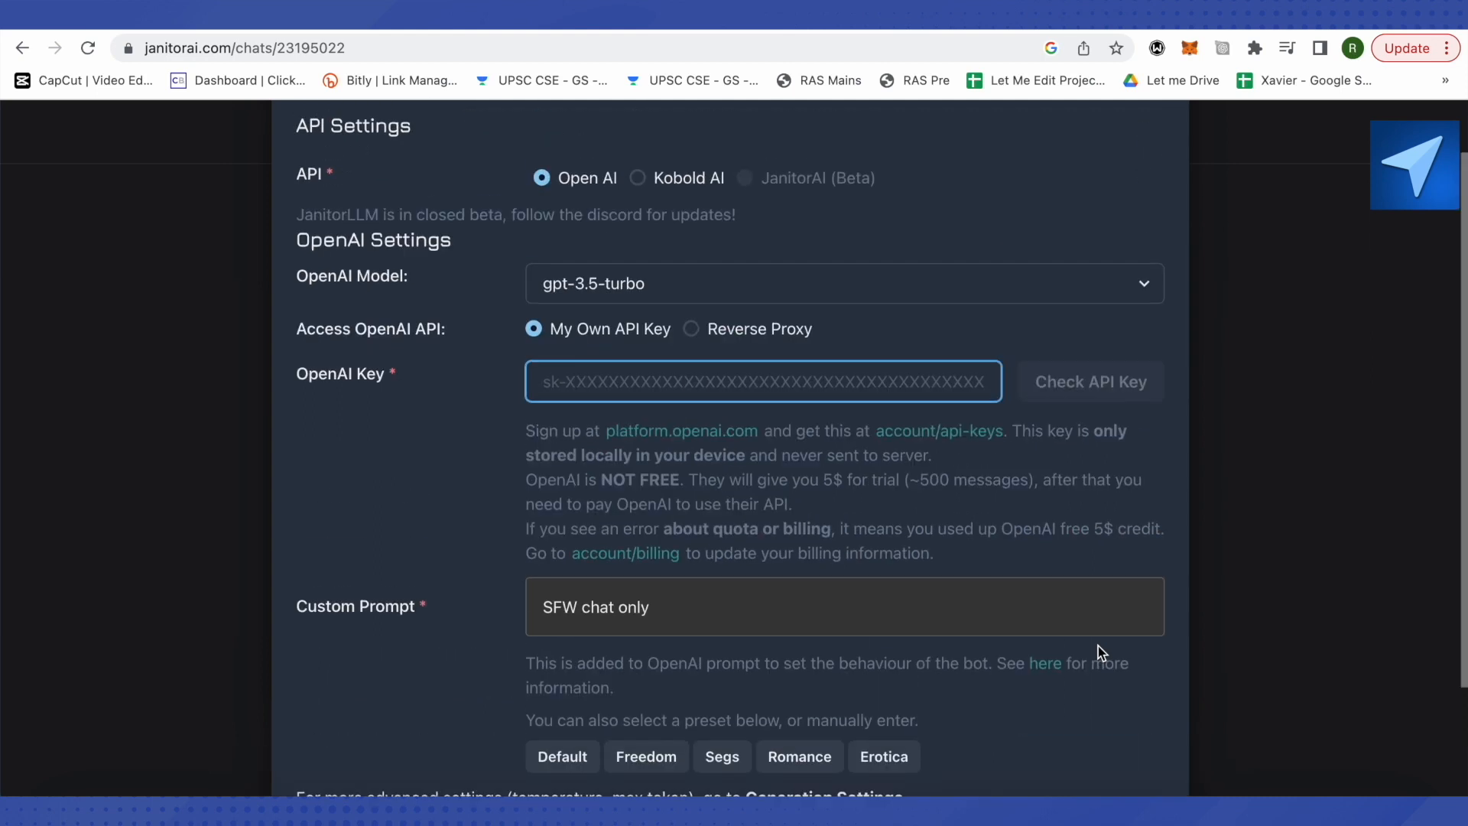
scroll("down", 3)
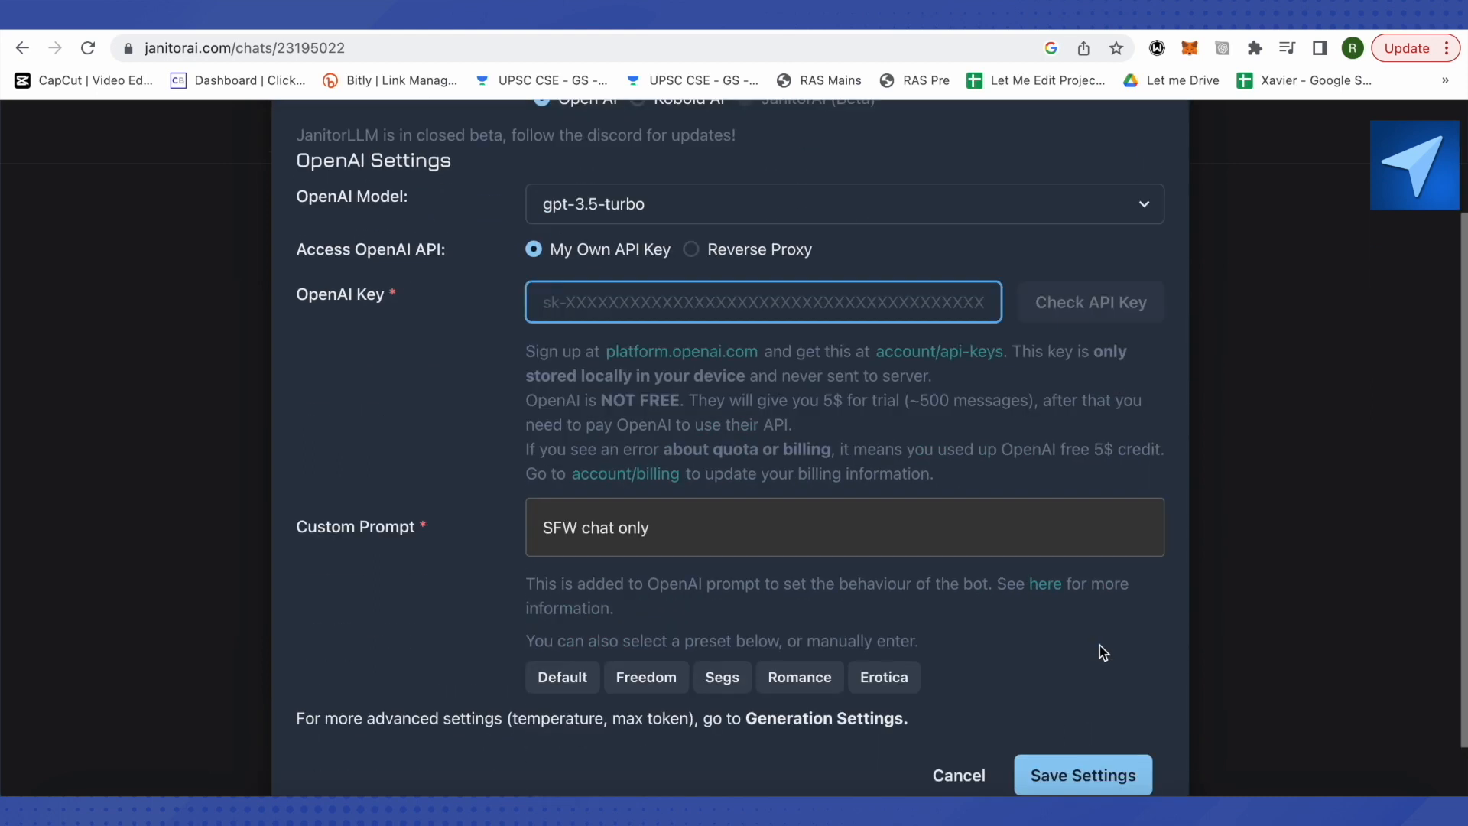
scroll("up", 3)
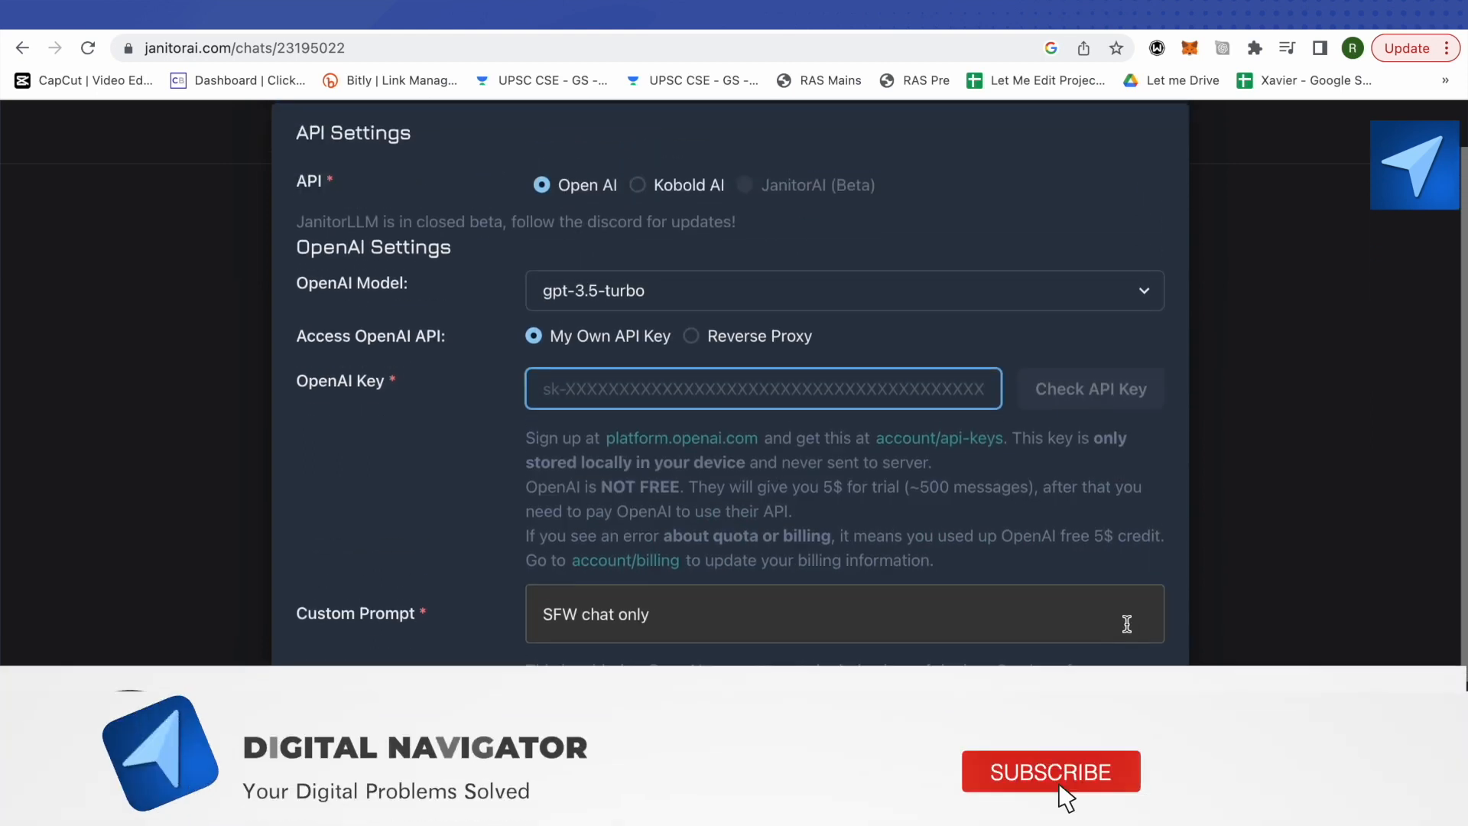
left_click(1051, 771)
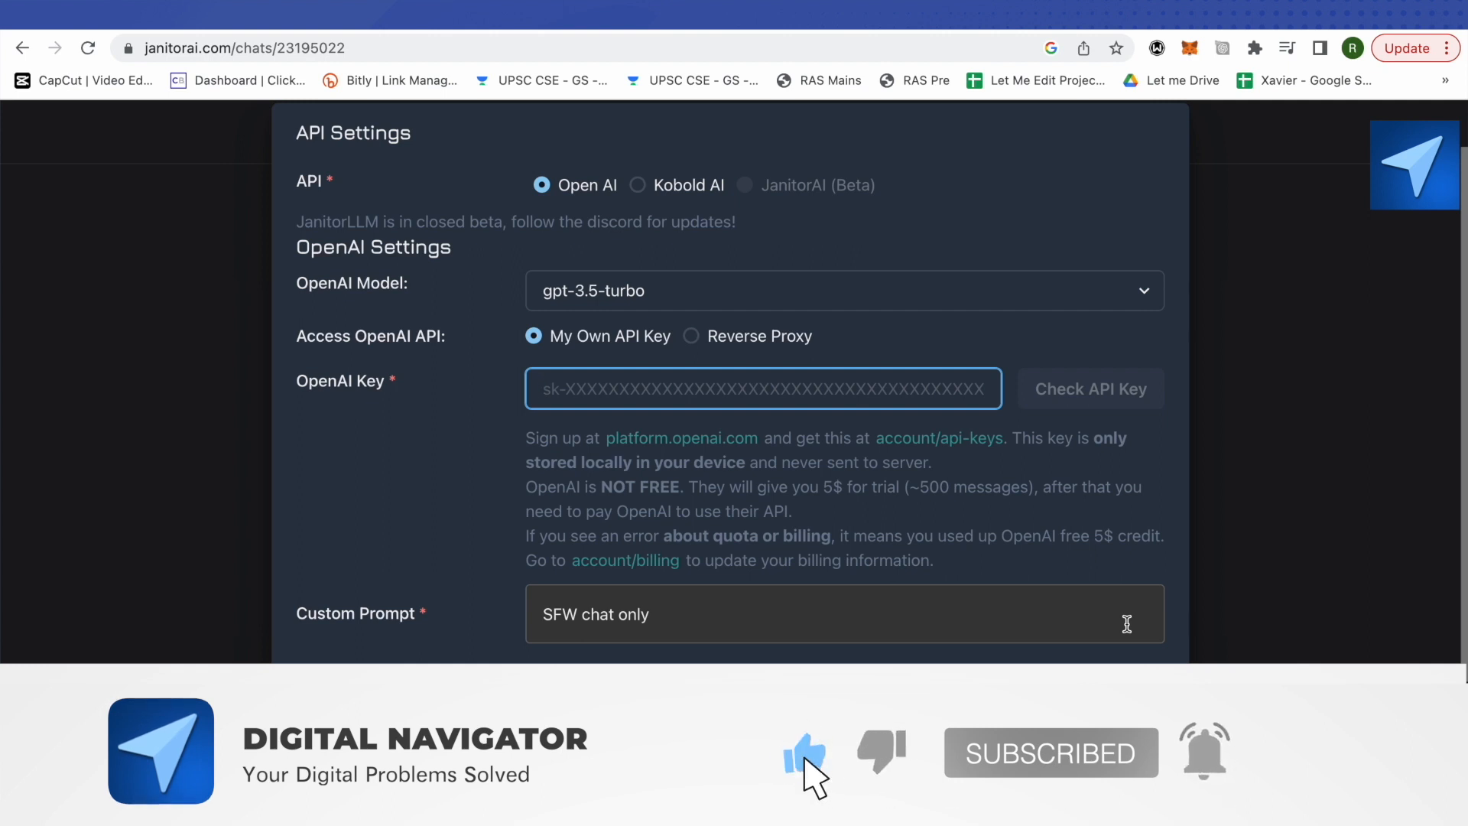